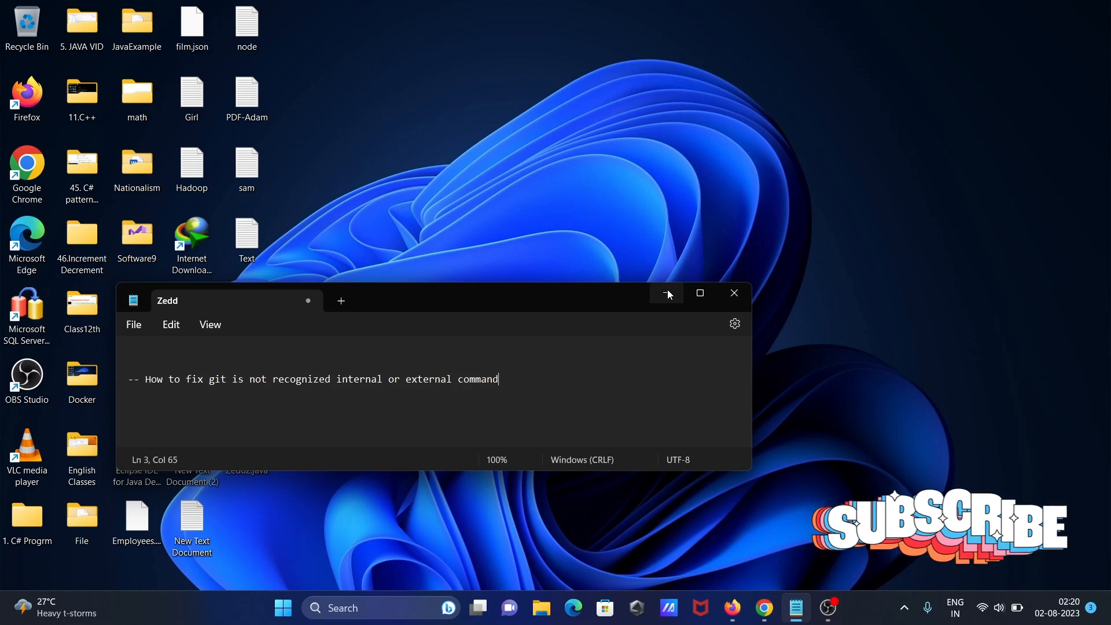
# - Minimize the Notepad note about the 'git is not recognized' error to show the desktop
pyautogui.click(666, 293)
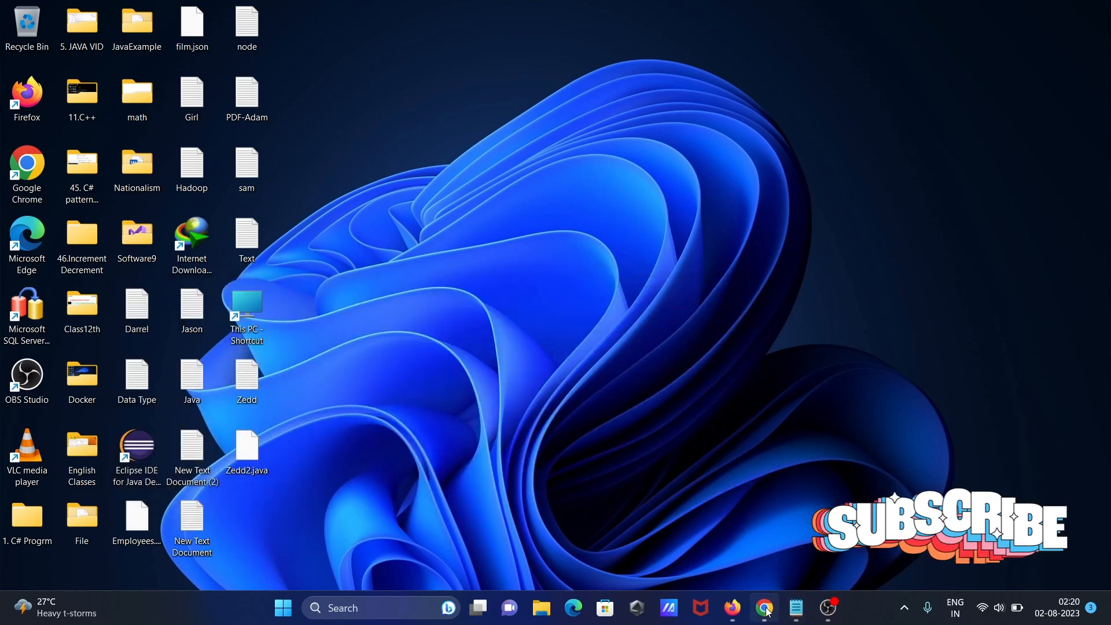
# - From the Google results, reach git-scm.com's Download for Windows page and start the 64-bit Setup download
pyautogui.click(764, 608)
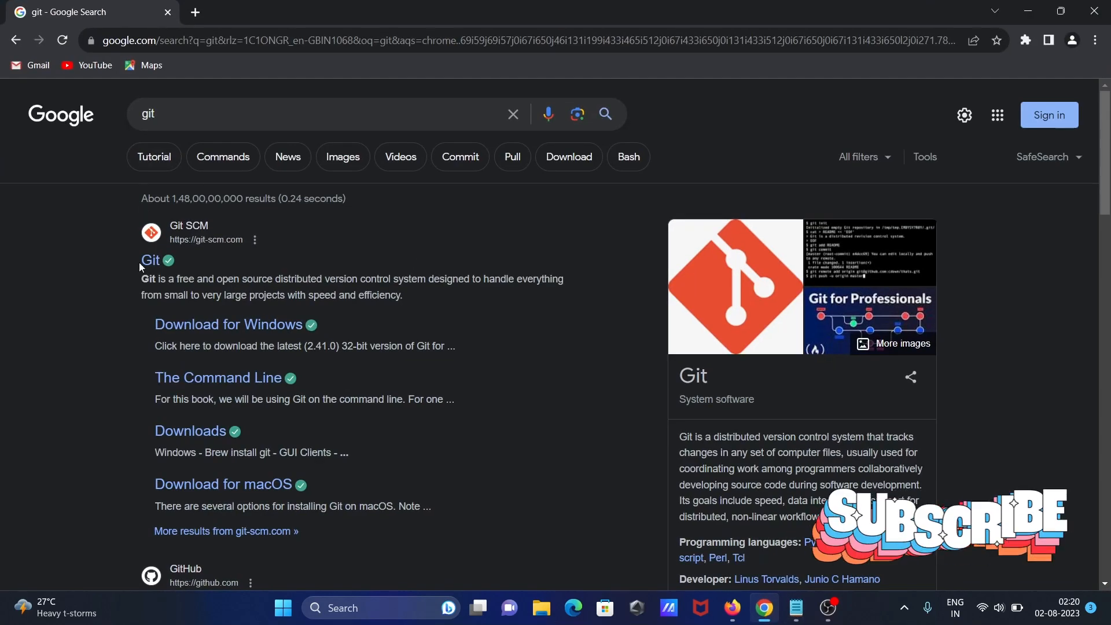
pyautogui.moveTo(152, 264)
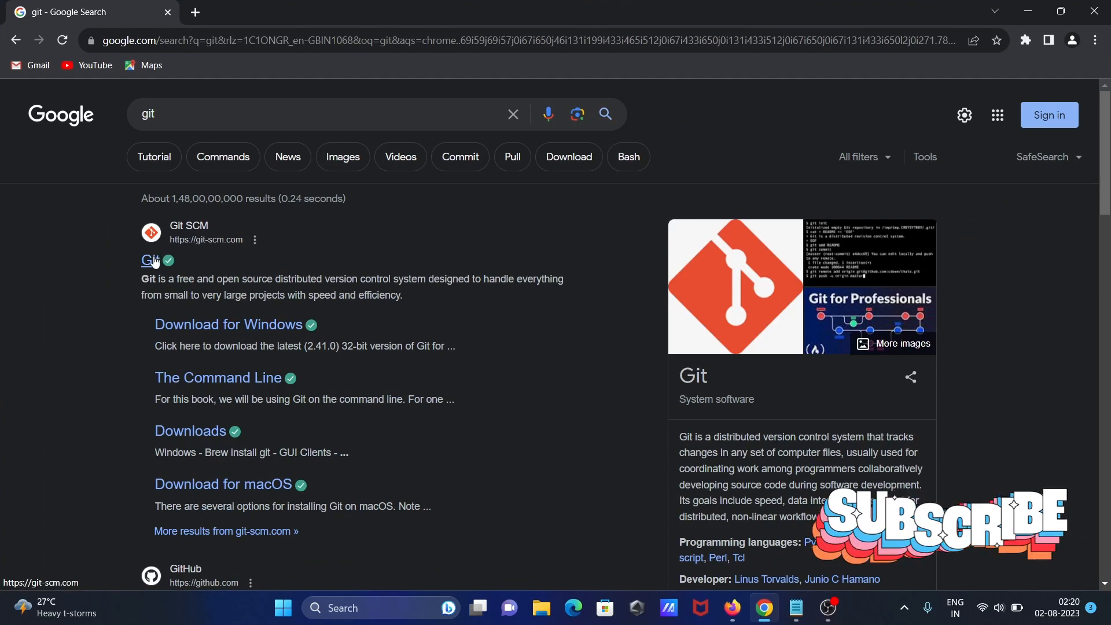
pyautogui.click(150, 261)
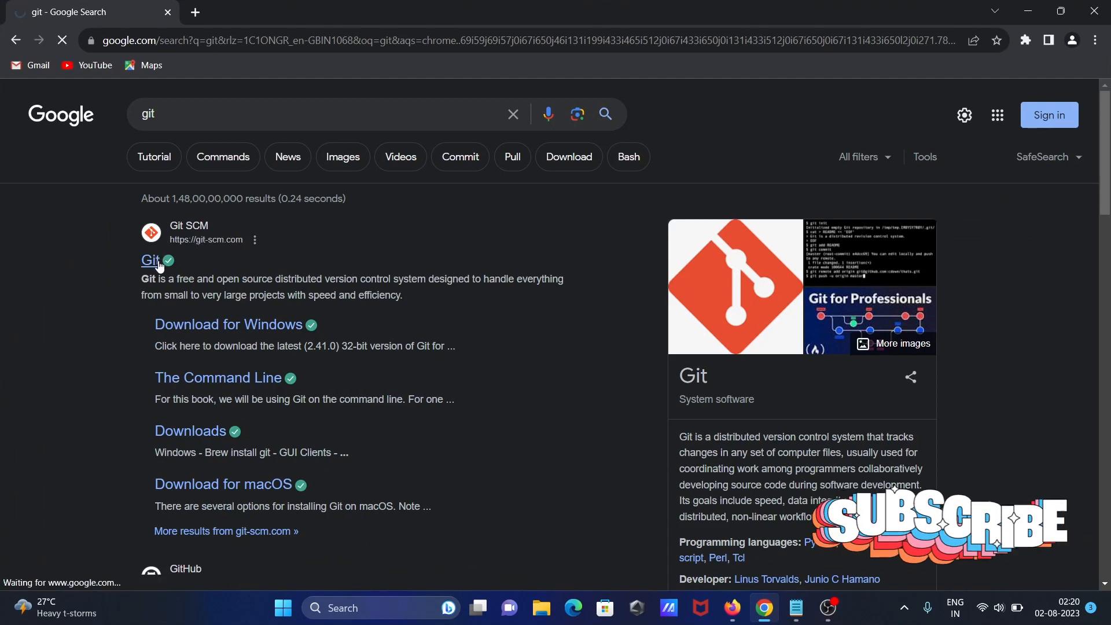
pyautogui.click(150, 260)
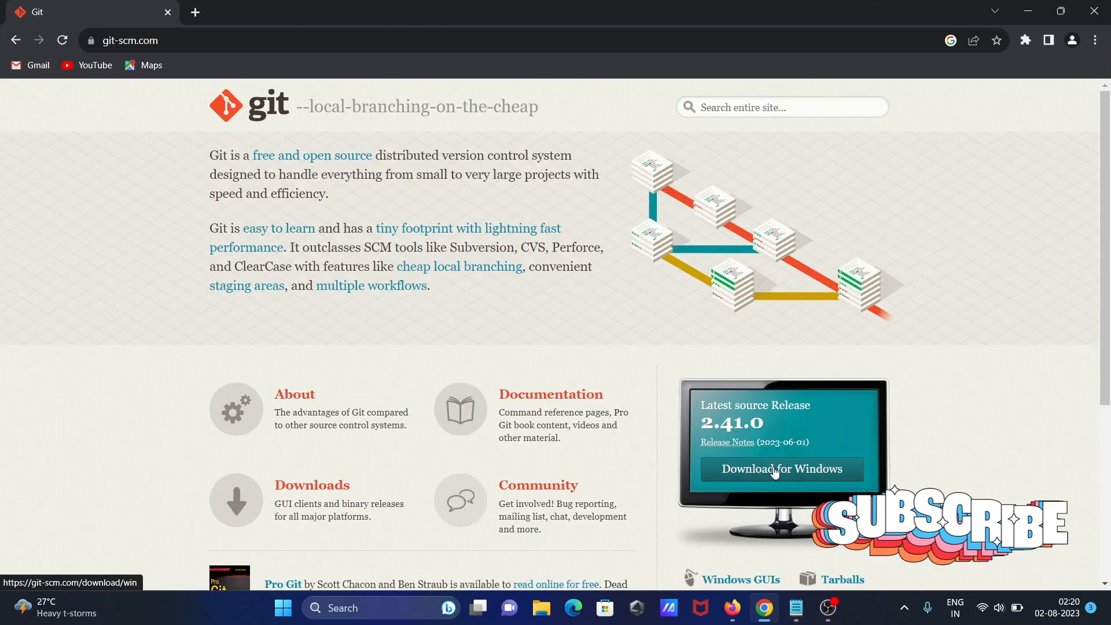
pyautogui.click(782, 470)
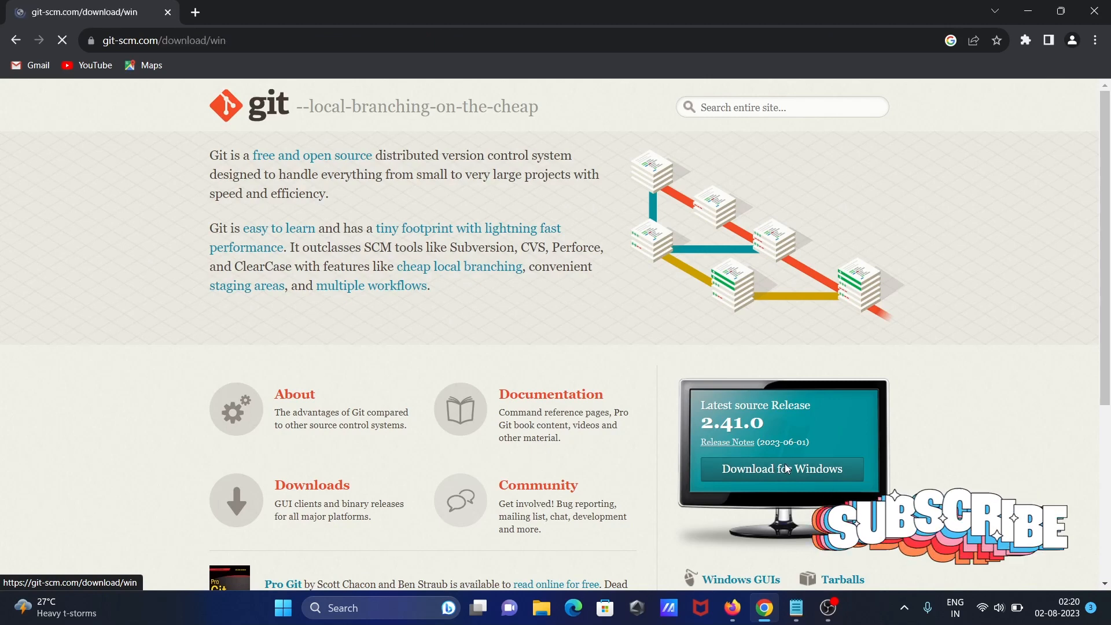
pyautogui.click(782, 469)
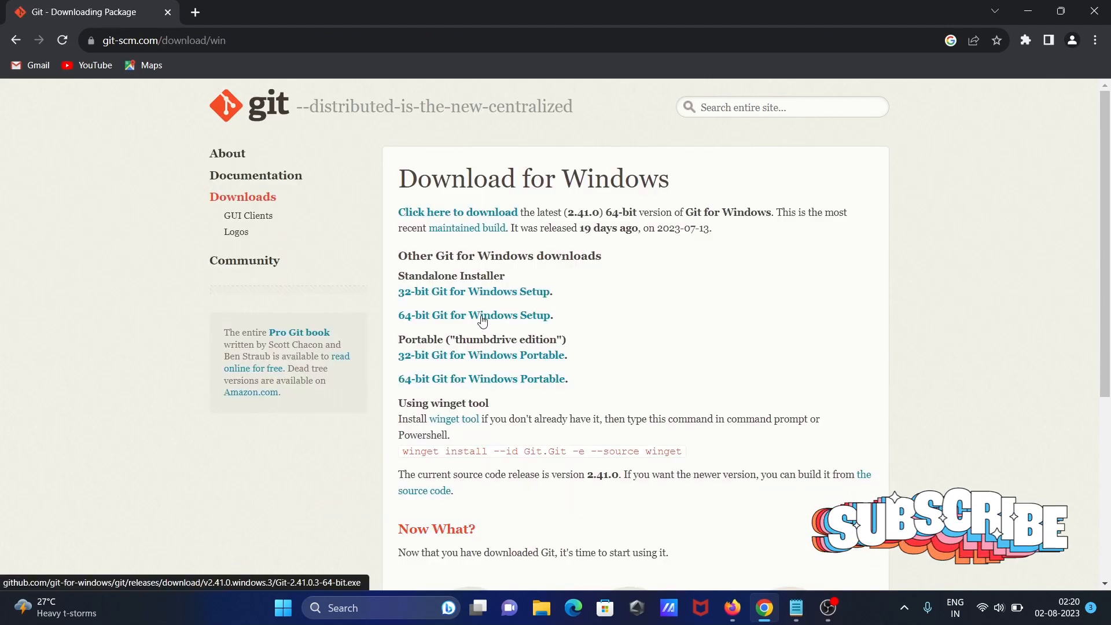
pyautogui.click(482, 317)
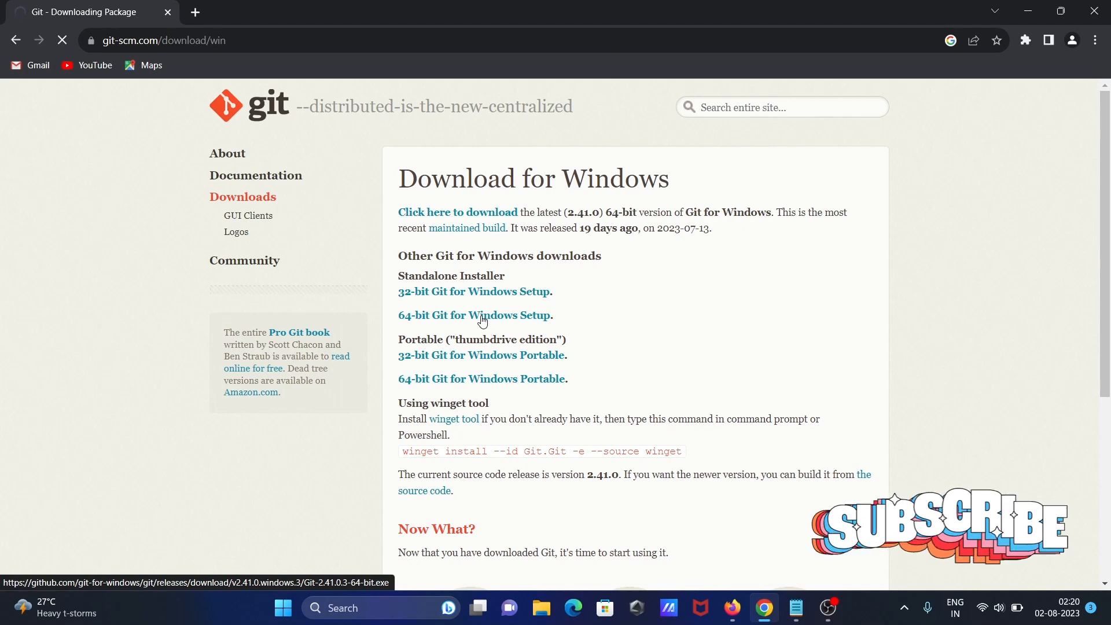
# - Start the Git-2.41.0.3-64-bit.exe download in Internet Download Manager's Download File Info dialog
pyautogui.click(483, 315)
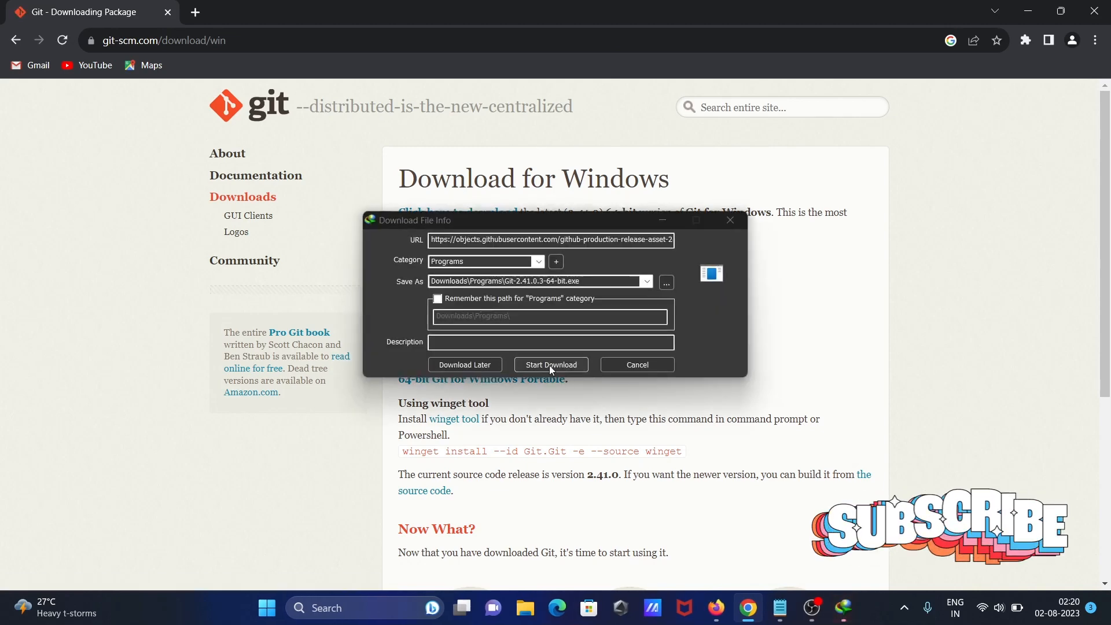
pyautogui.click(550, 364)
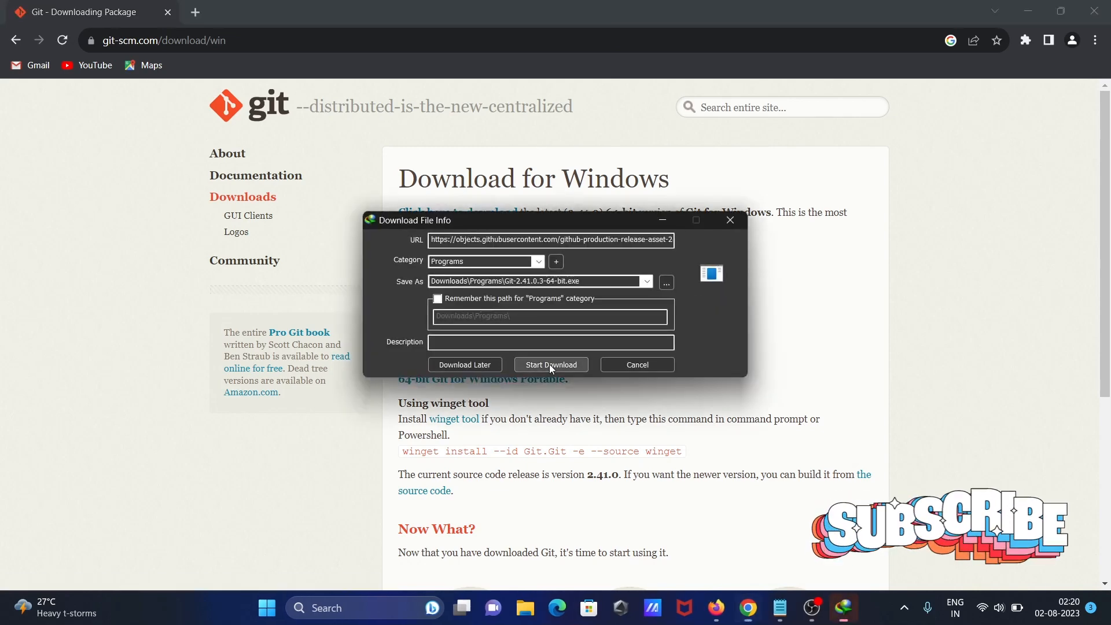
pyautogui.click(551, 364)
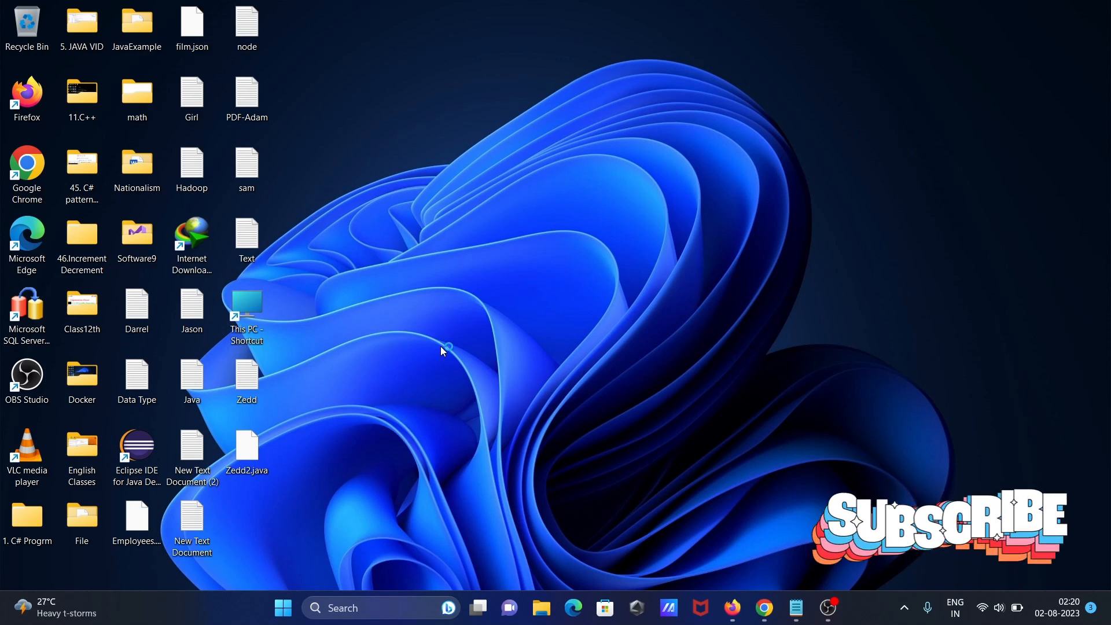
pyautogui.moveTo(442, 351)
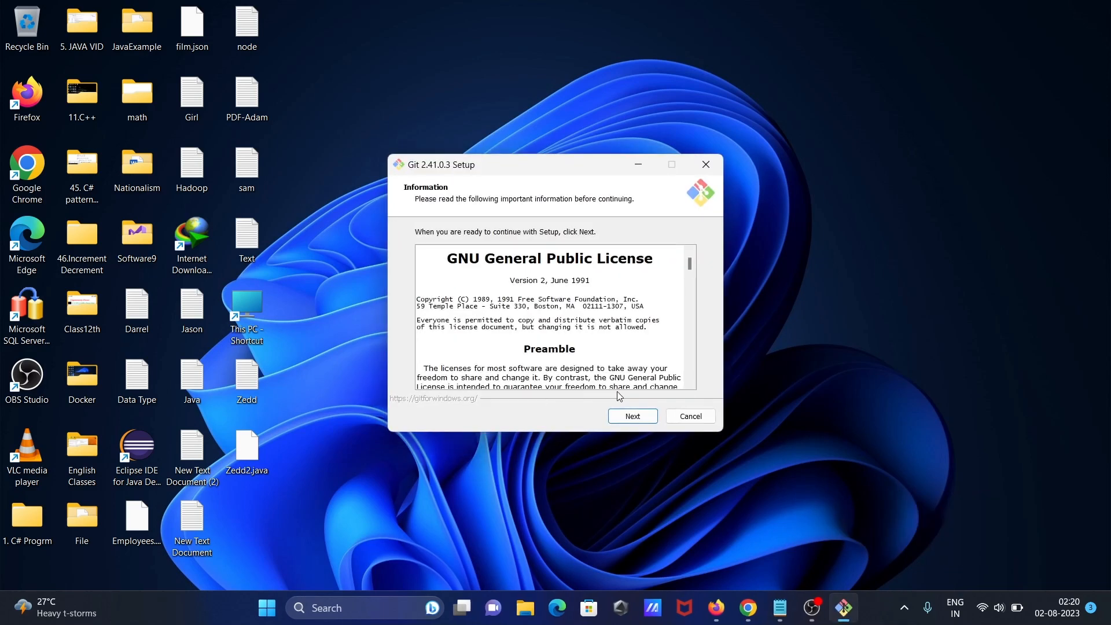
# - Accept the GPL license and keep C:\Program Files\Git as the install location
pyautogui.click(632, 415)
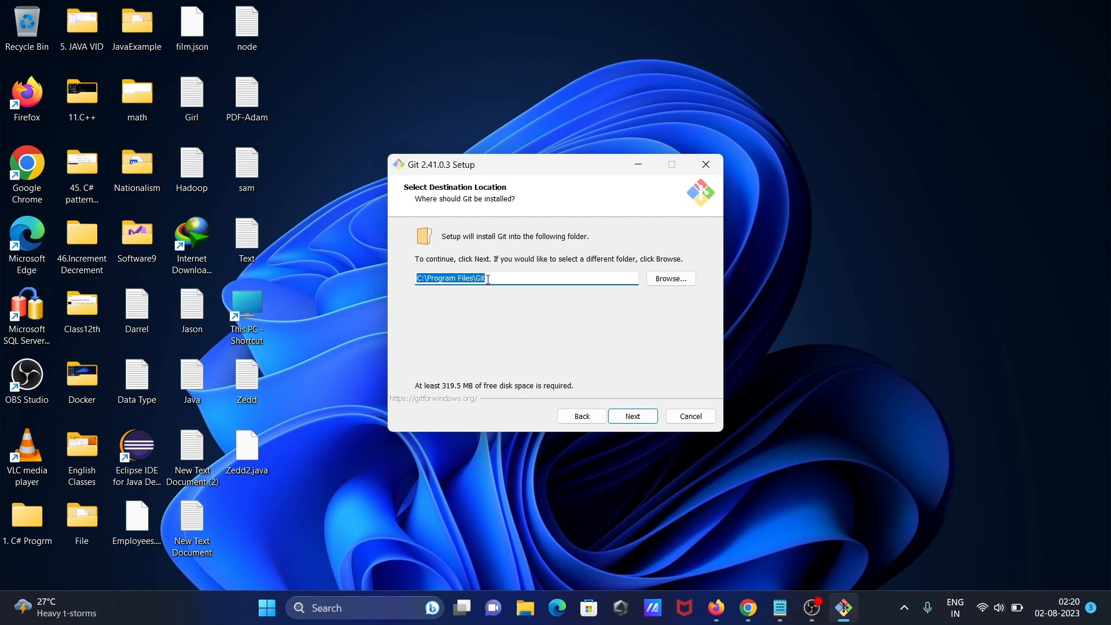
pyautogui.click(632, 416)
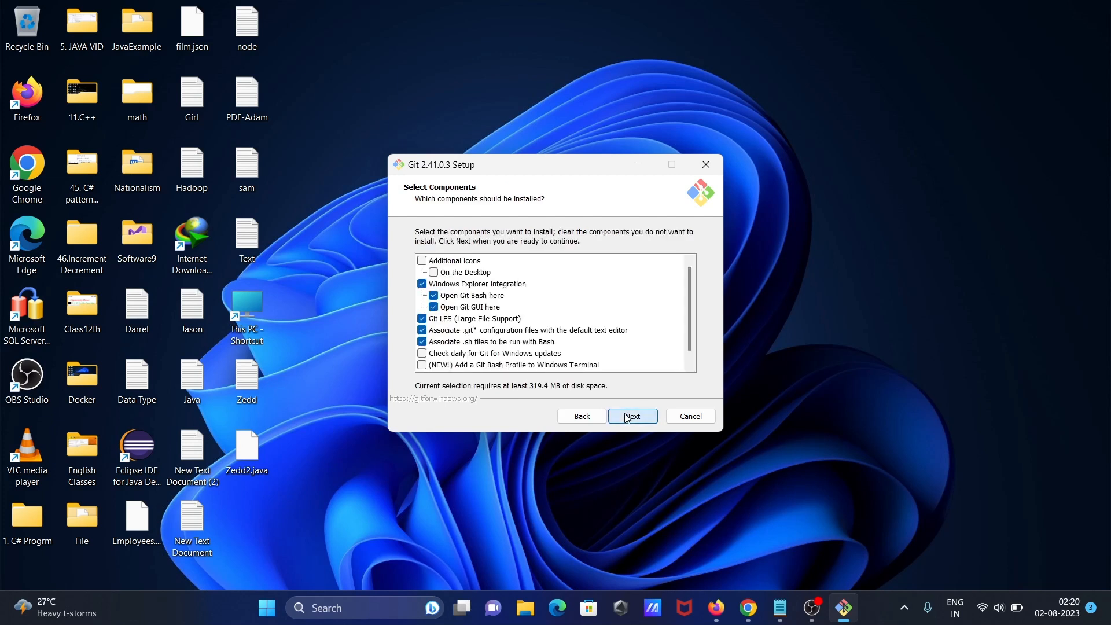
pyautogui.moveTo(488, 324)
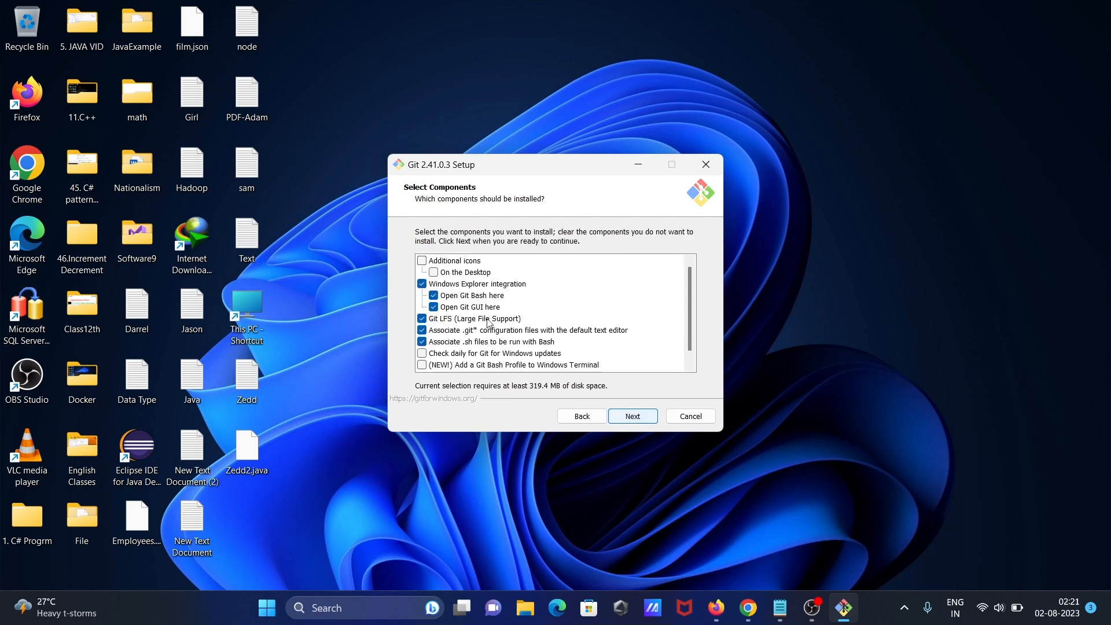
pyautogui.moveTo(466, 363)
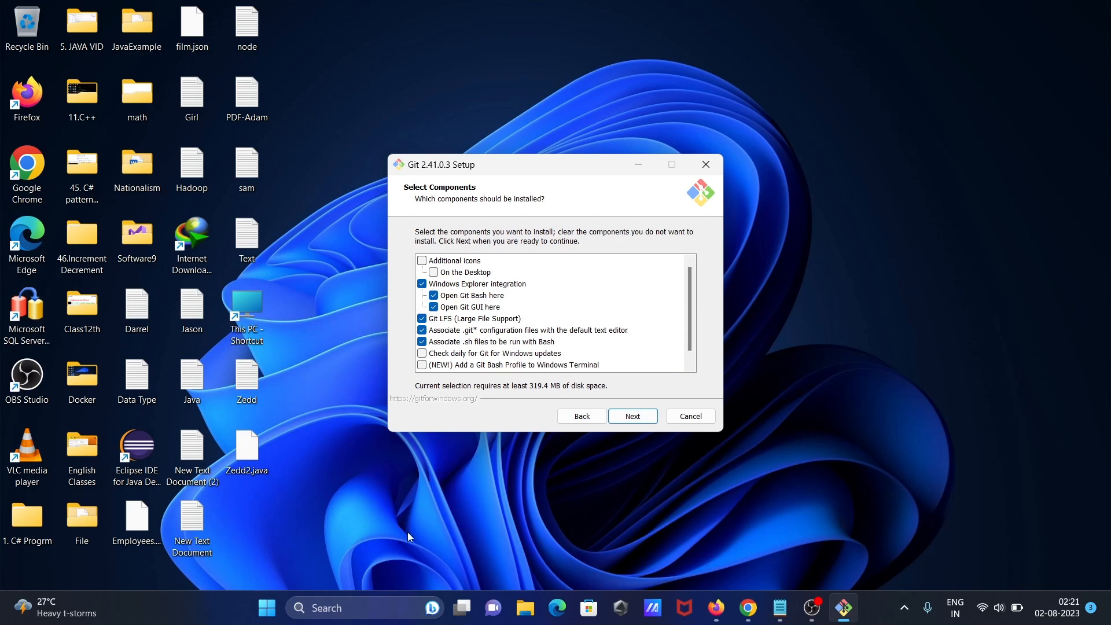
pyautogui.write('cm')
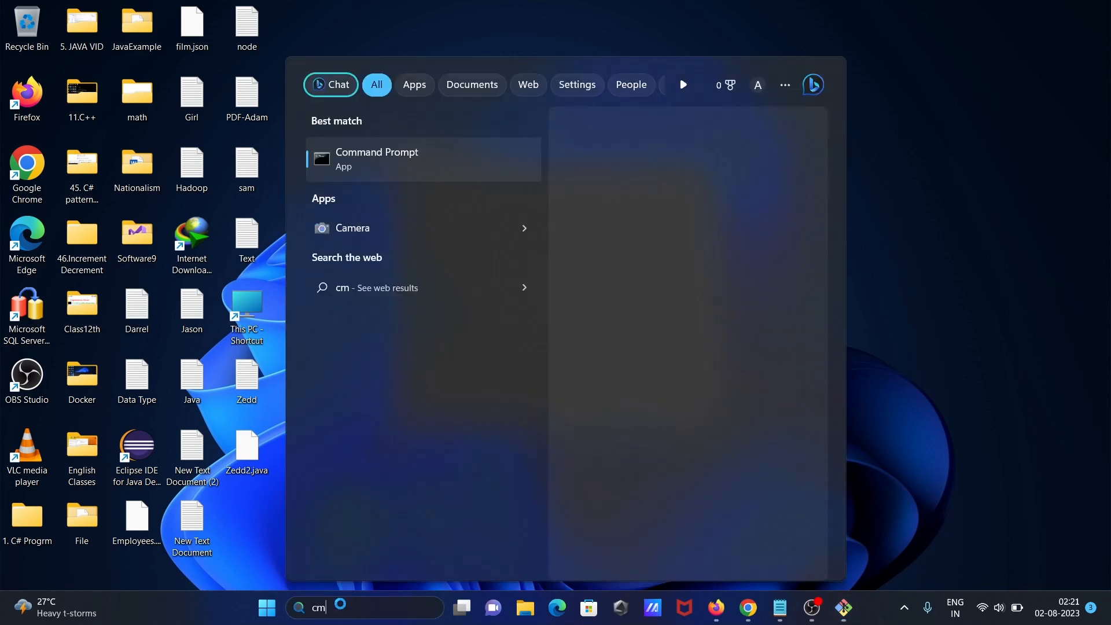
pyautogui.click(376, 159)
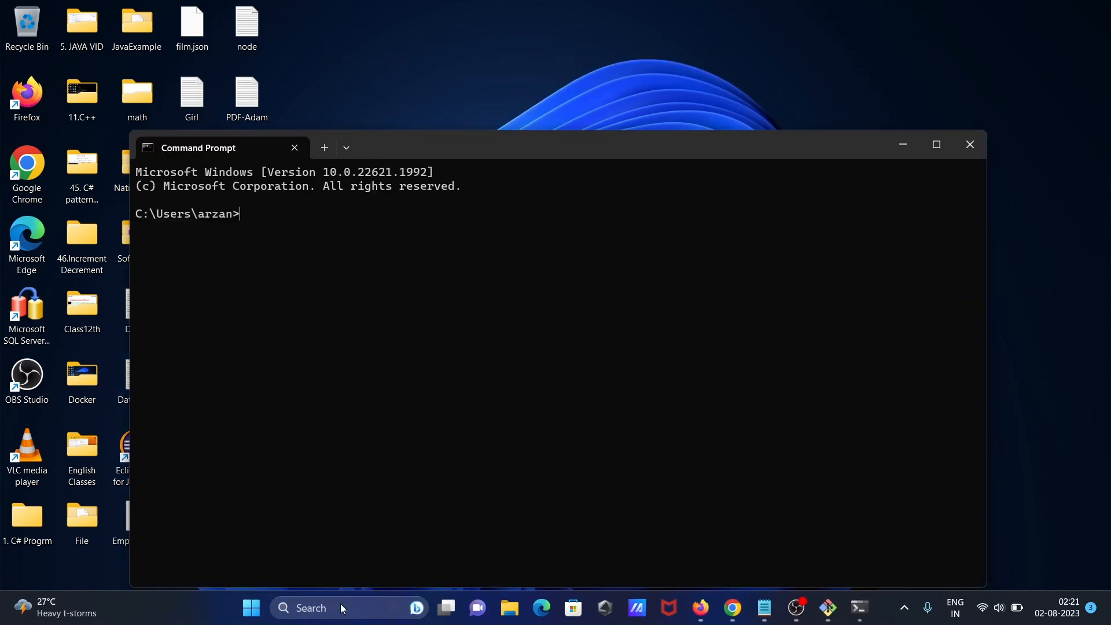
pyautogui.write('git')
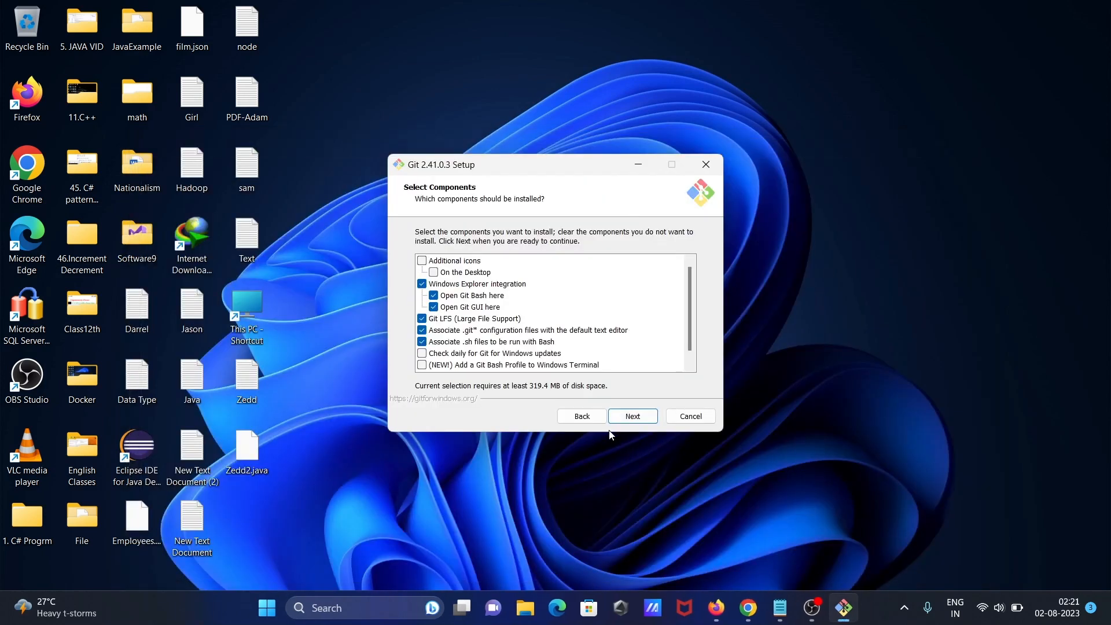
# - Keep the defaults: components, Start Menu folder, Vim editor, command-line PATH, OpenSSL, and Git Credential Manager
pyautogui.click(632, 415)
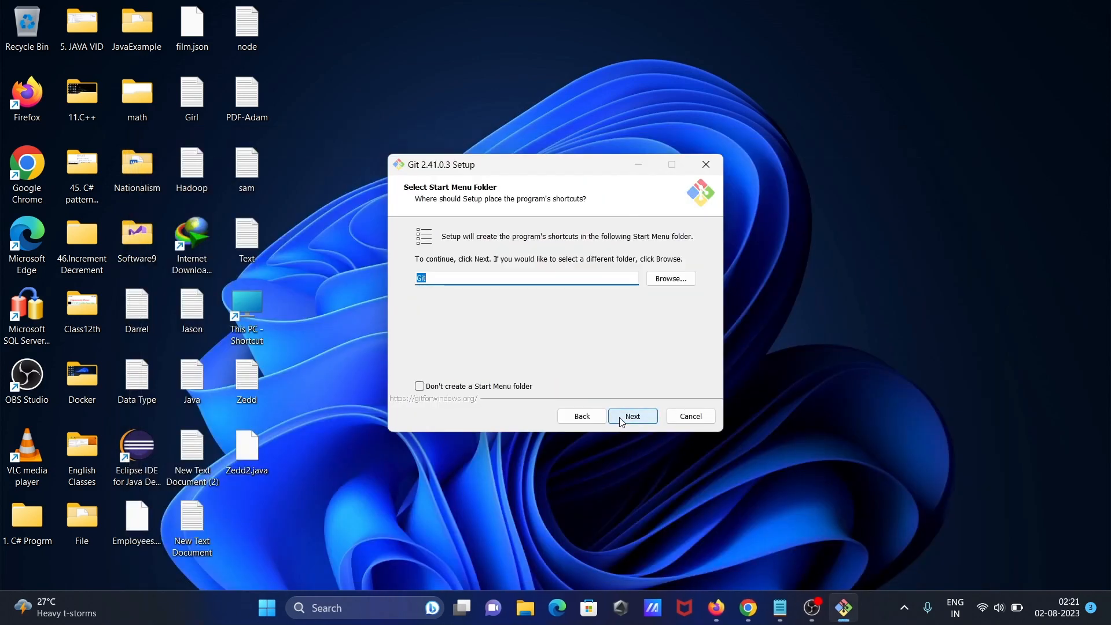
pyautogui.click(632, 415)
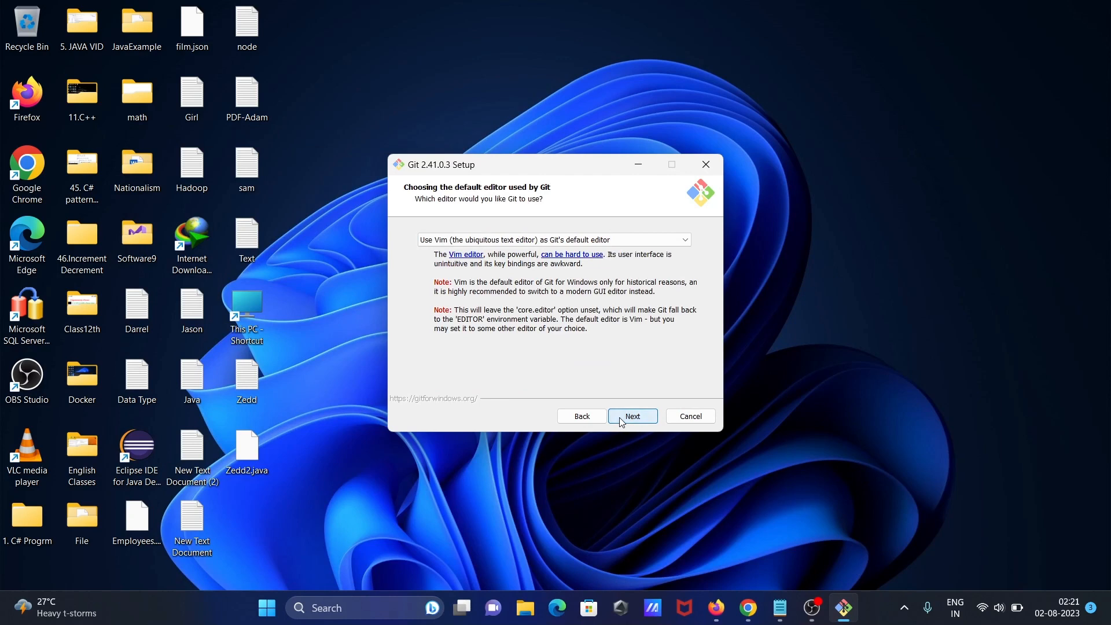
pyautogui.click(632, 415)
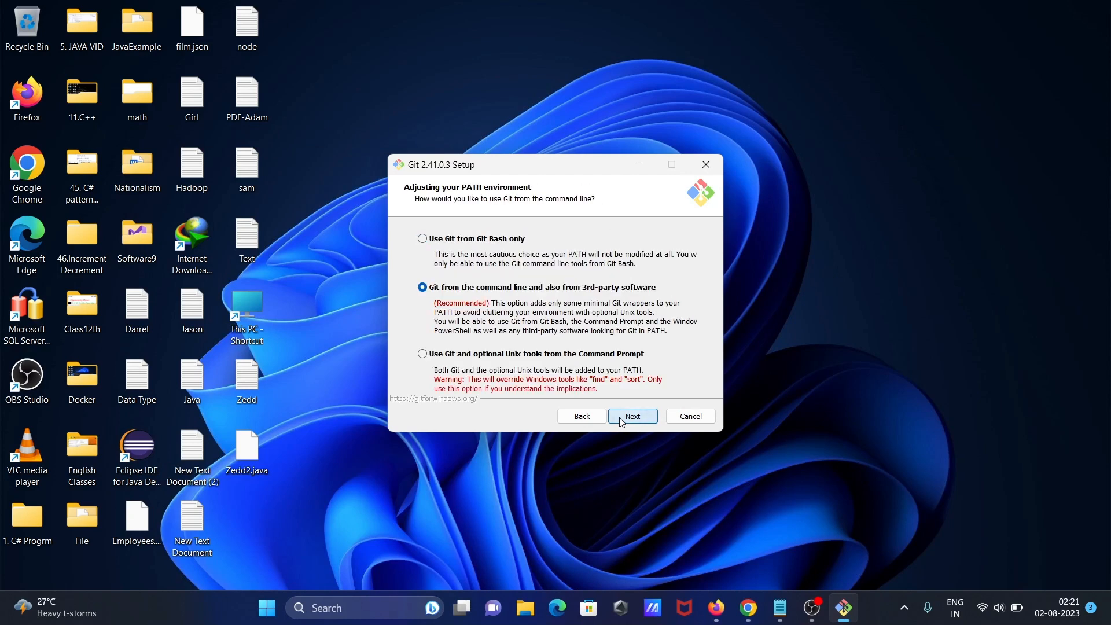
pyautogui.click(632, 415)
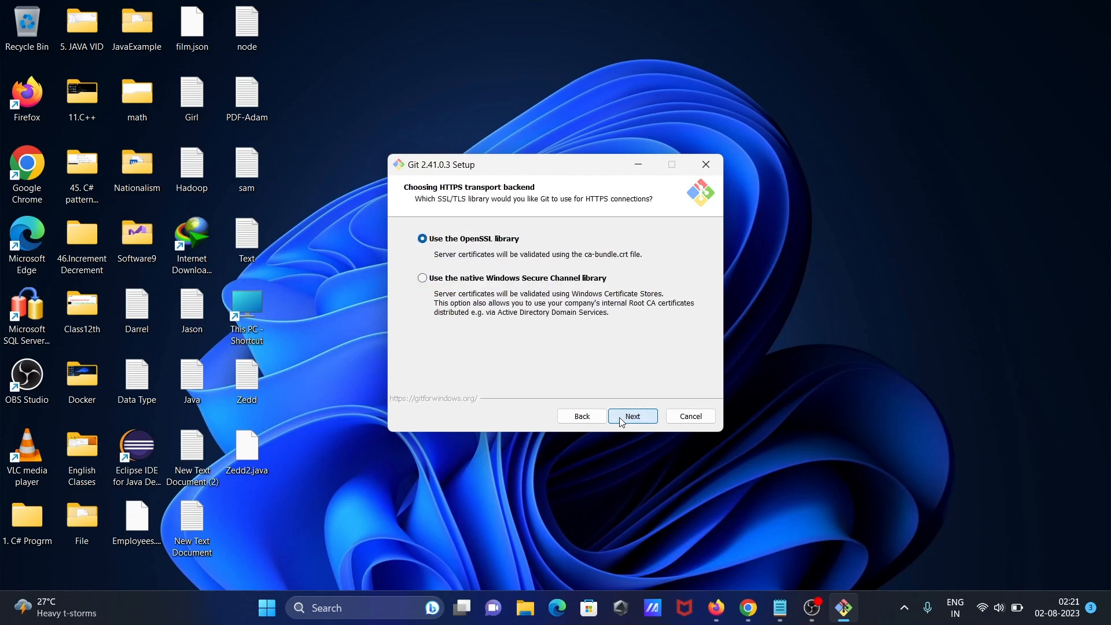
pyautogui.click(632, 416)
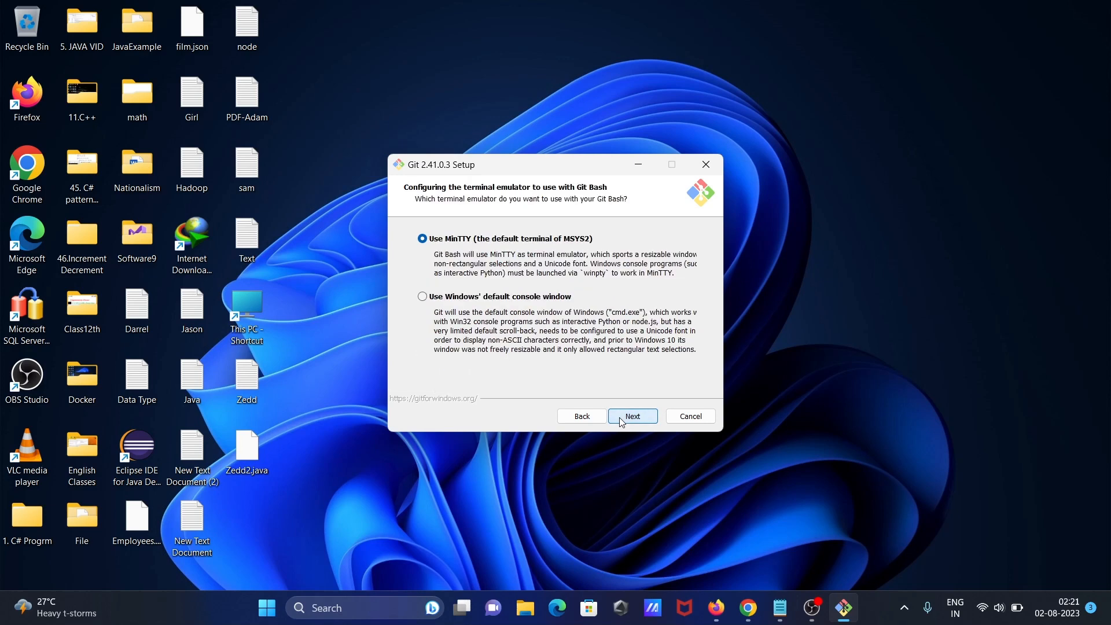
pyautogui.click(632, 415)
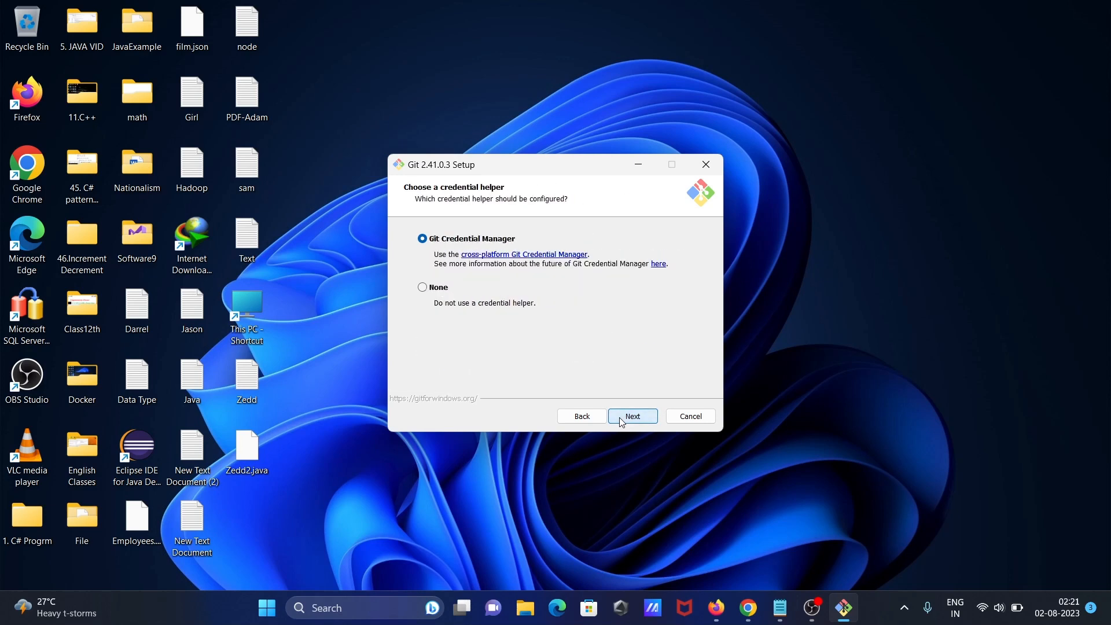
pyautogui.click(632, 416)
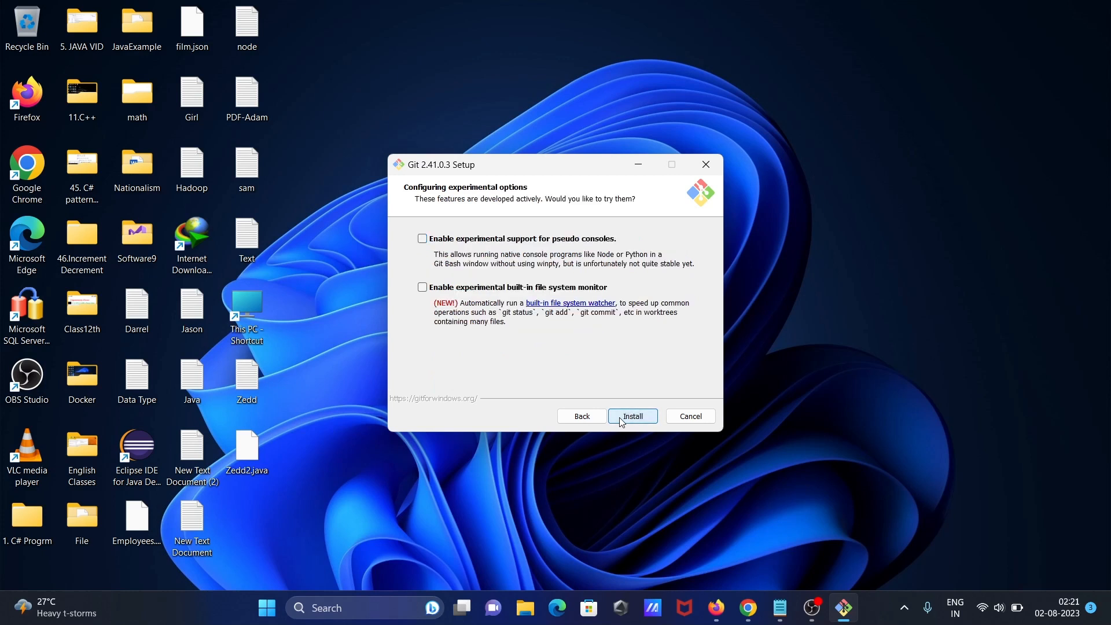
# - Install Git 2.41.0.3 with experimental options off and finish without viewing the release notes
pyautogui.click(632, 415)
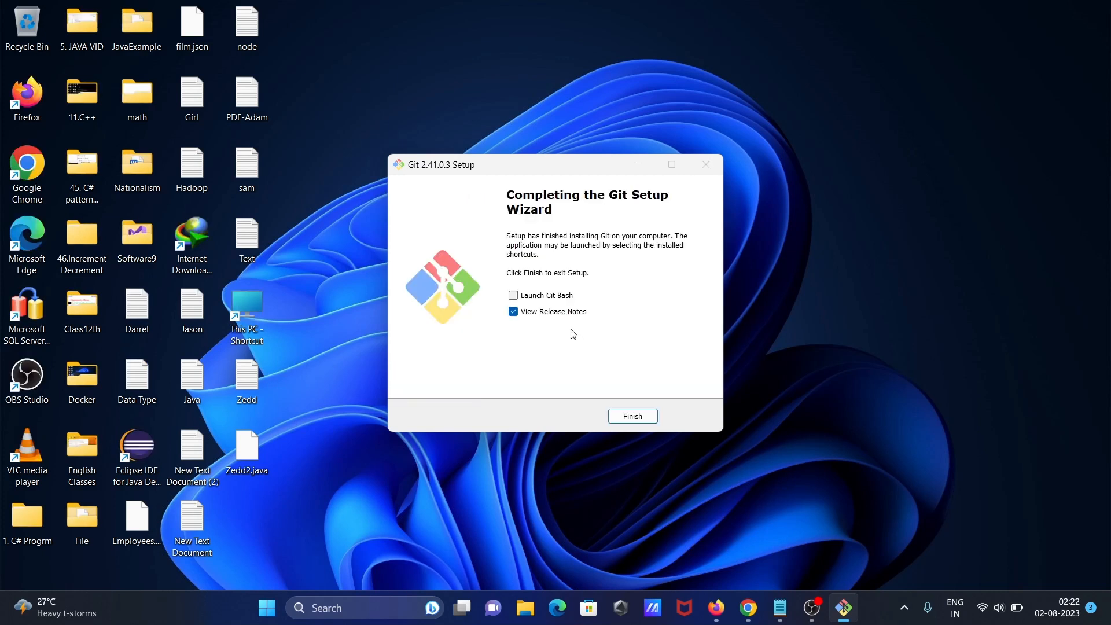
pyautogui.click(513, 311)
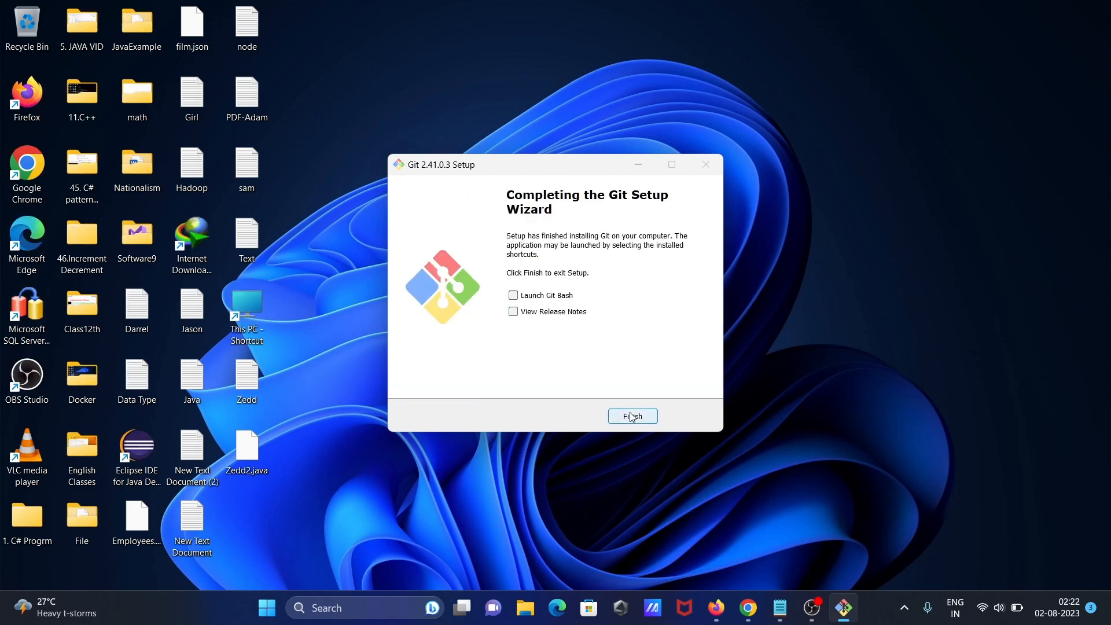
pyautogui.click(631, 415)
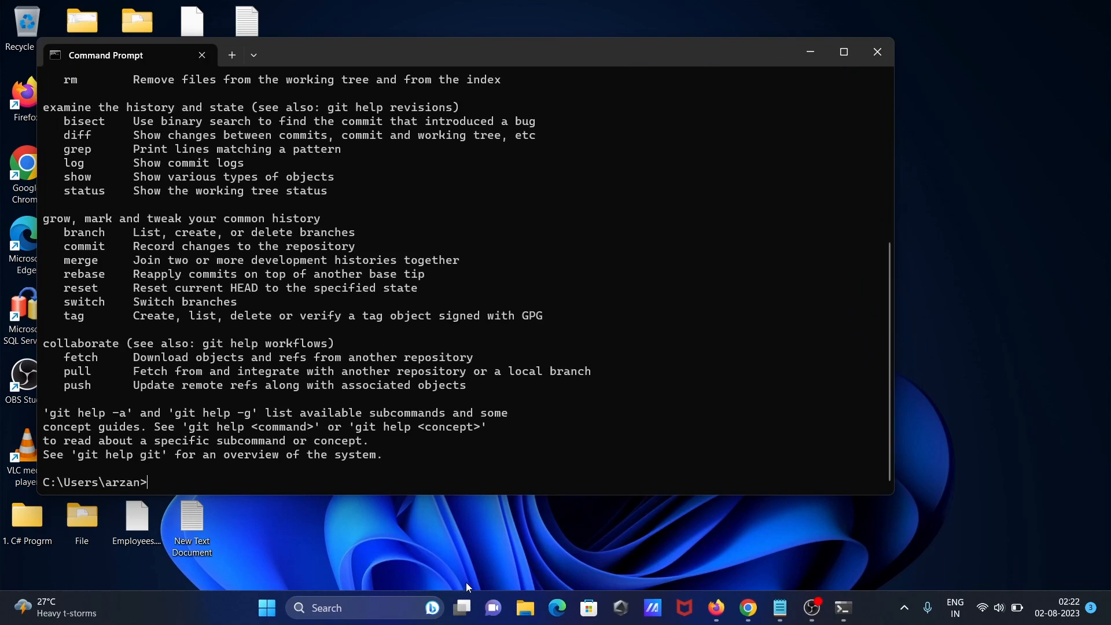
pyautogui.moveTo(593, 213)
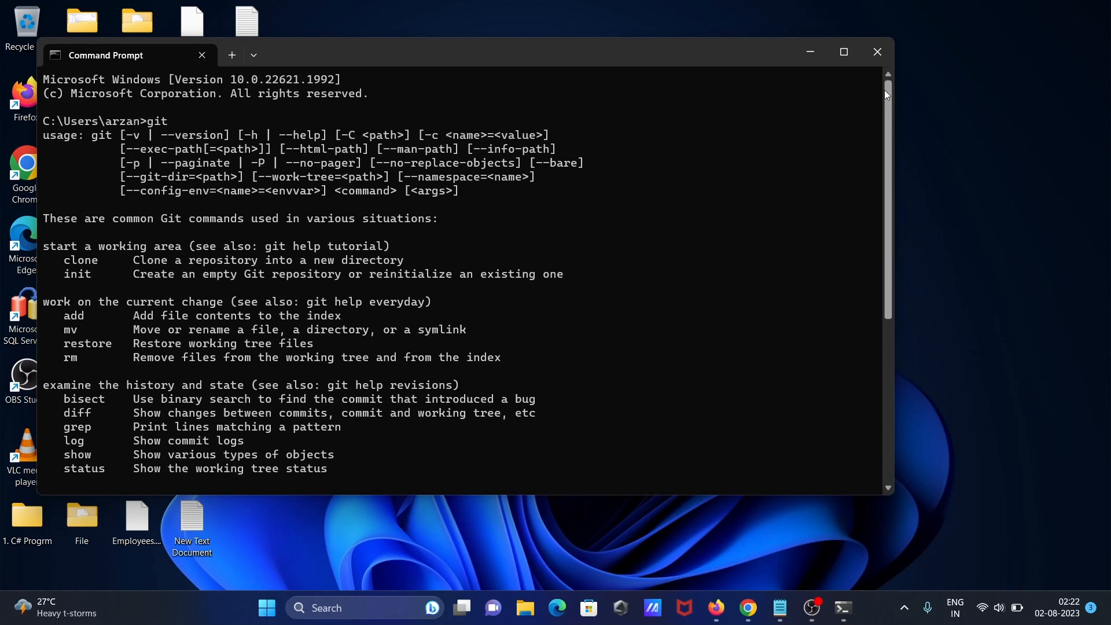
pyautogui.moveTo(877, 53)
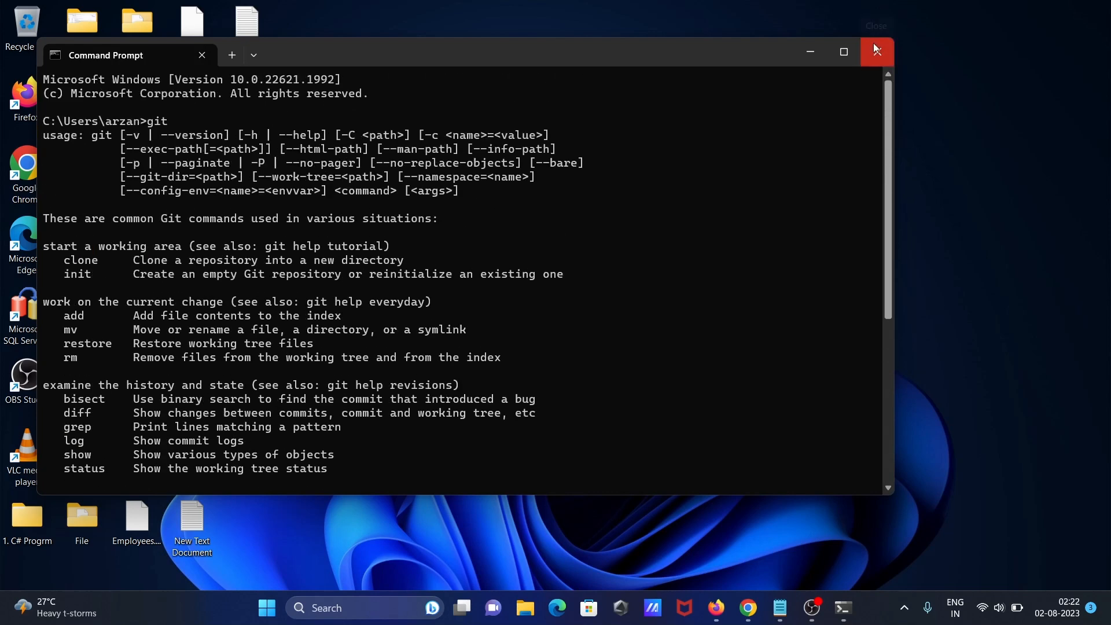
pyautogui.moveTo(896, 183)
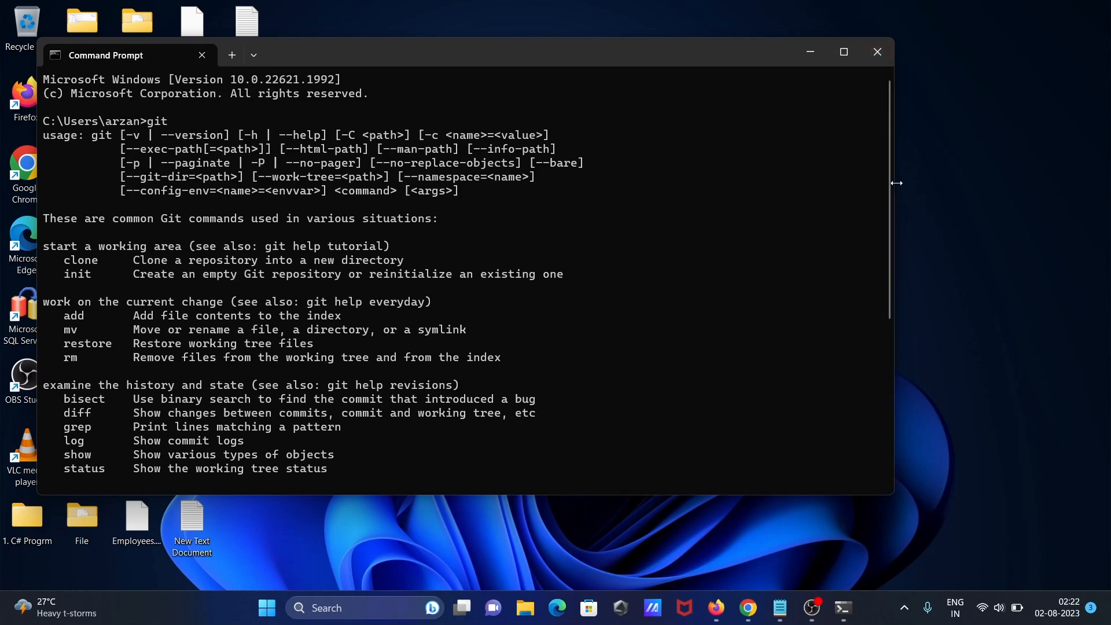
# - Run git --version in Command Prompt, which reports git version 2.41.0.windows.3
pyautogui.scroll(-3)
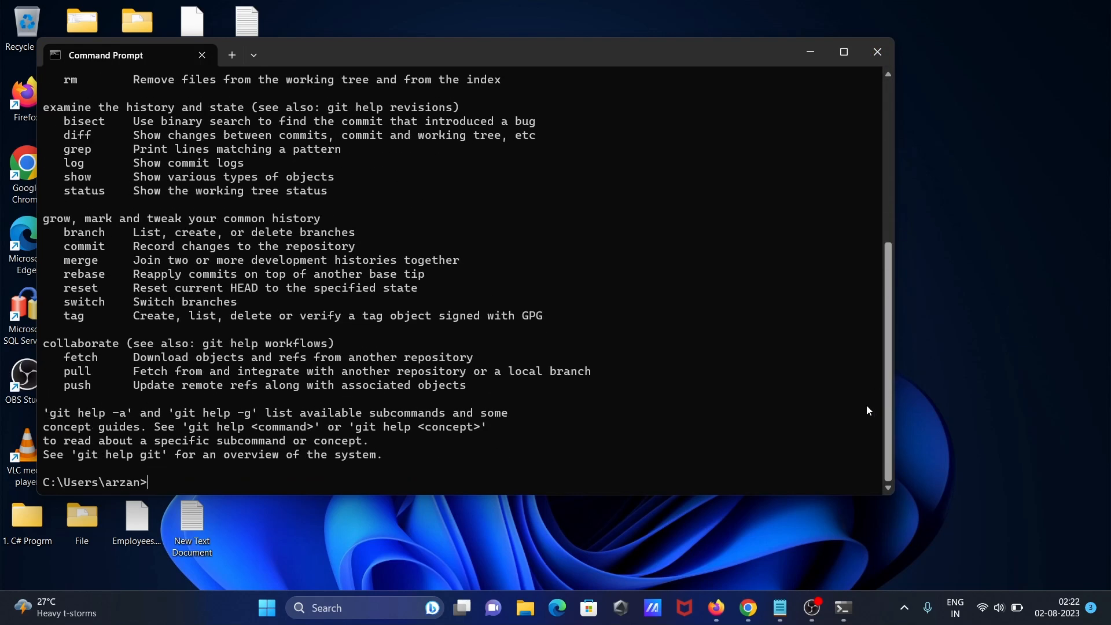
pyautogui.write('g')
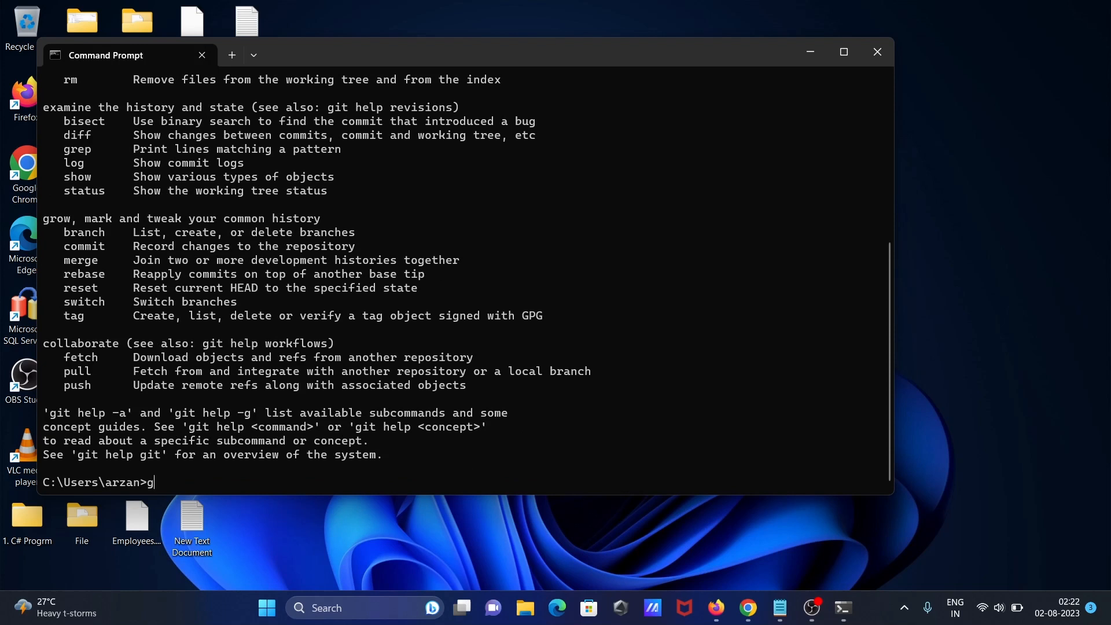
pyautogui.write('it')
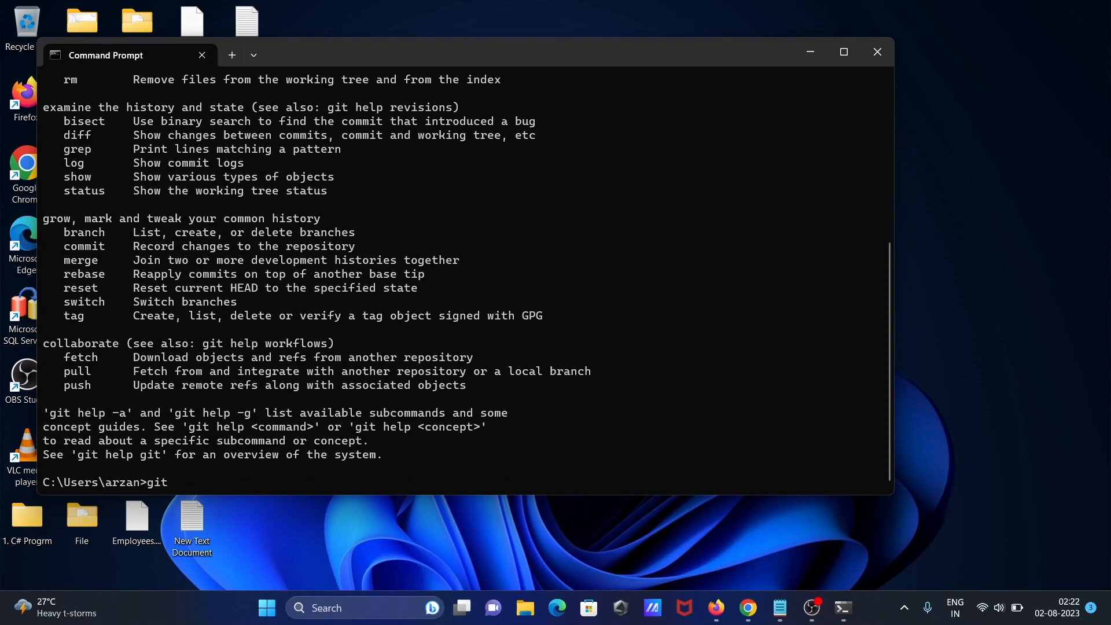
pyautogui.write('--version')
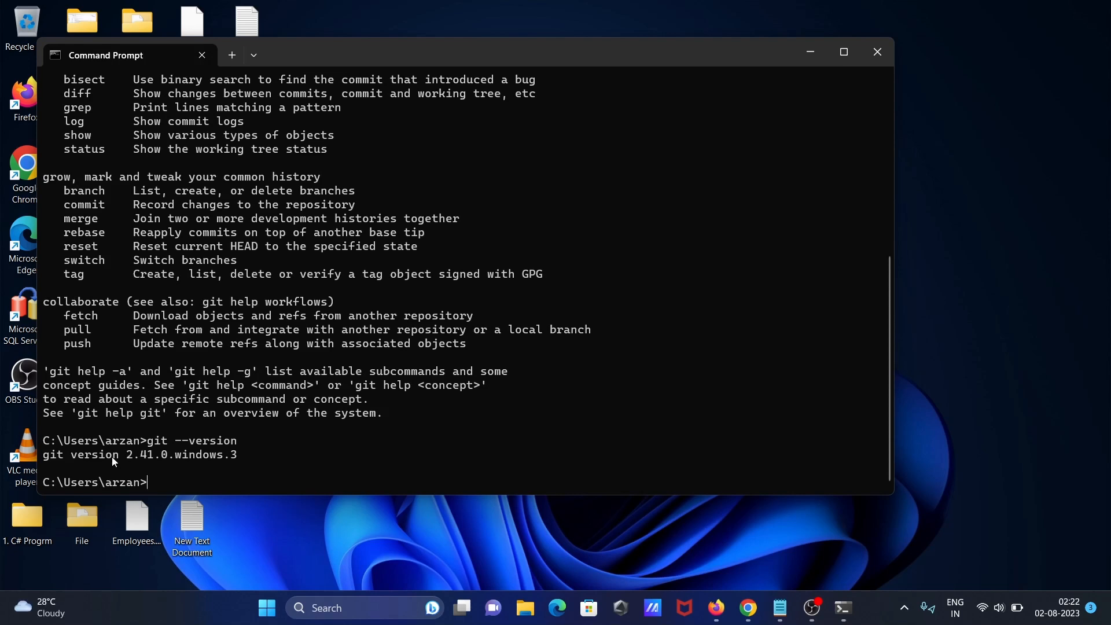
pyautogui.moveTo(854, 71)
pyautogui.write('edit')
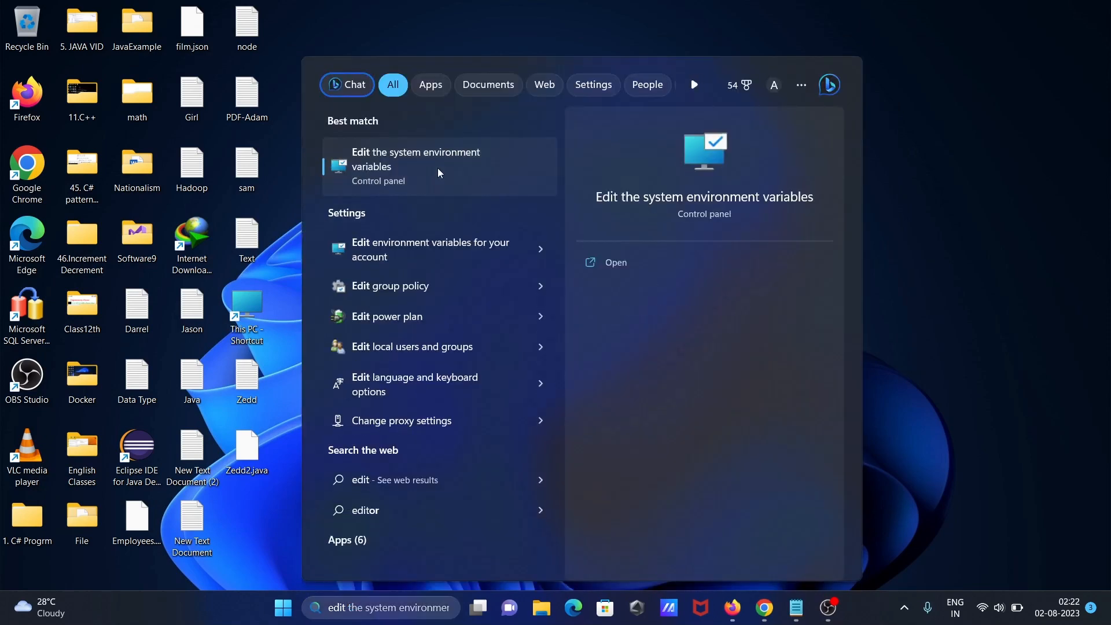
# - In Environment Variables, inspect the user Path entries and close them unchanged
pyautogui.click(415, 166)
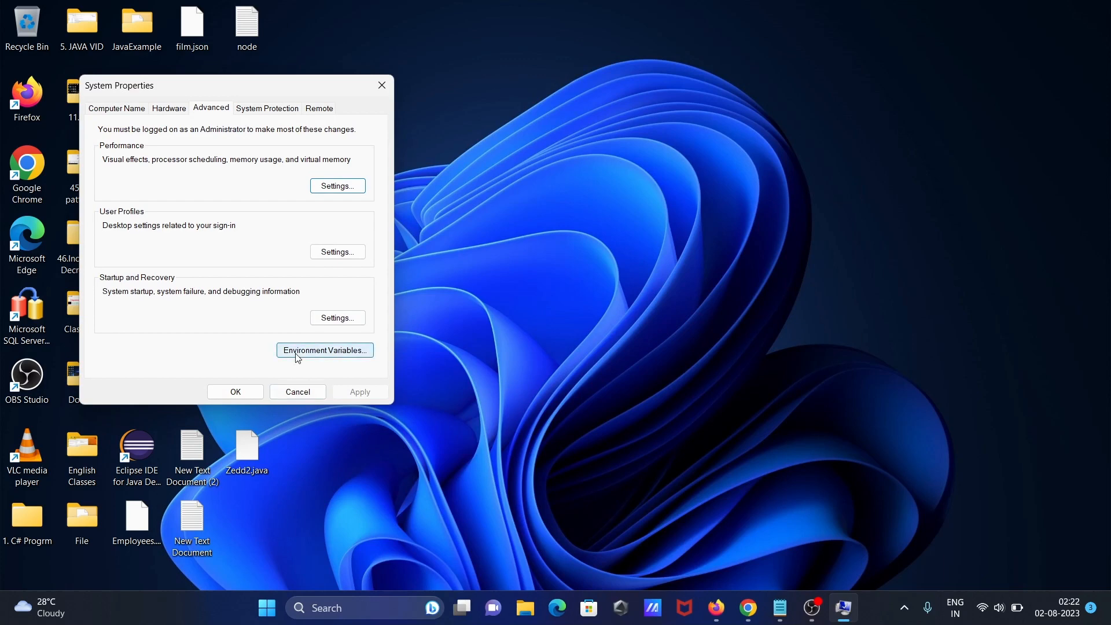
pyautogui.click(324, 350)
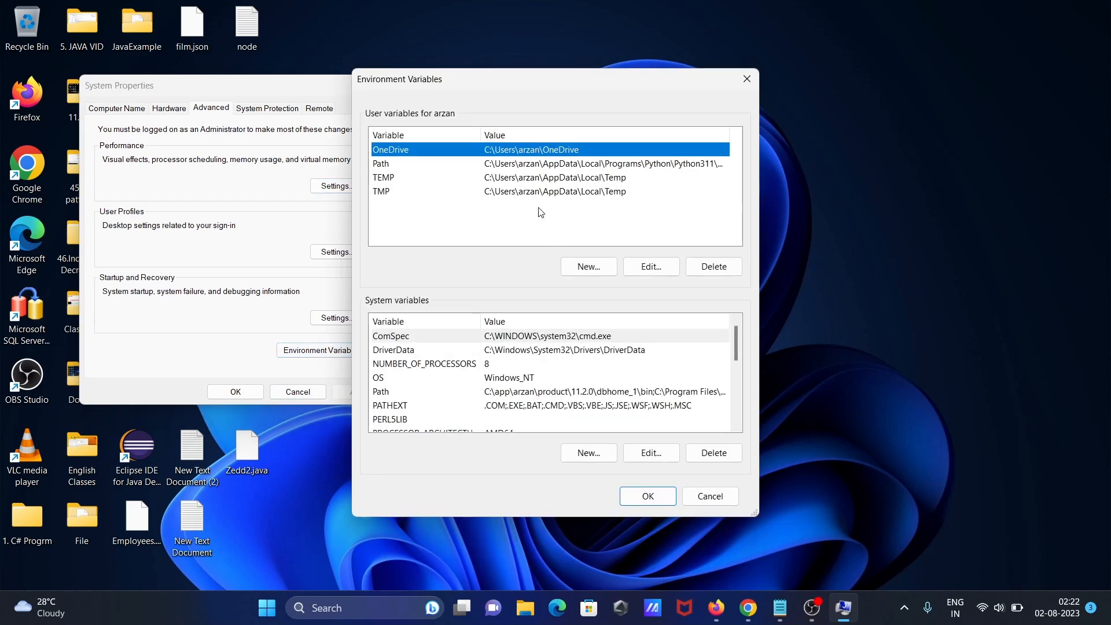
pyautogui.click(405, 163)
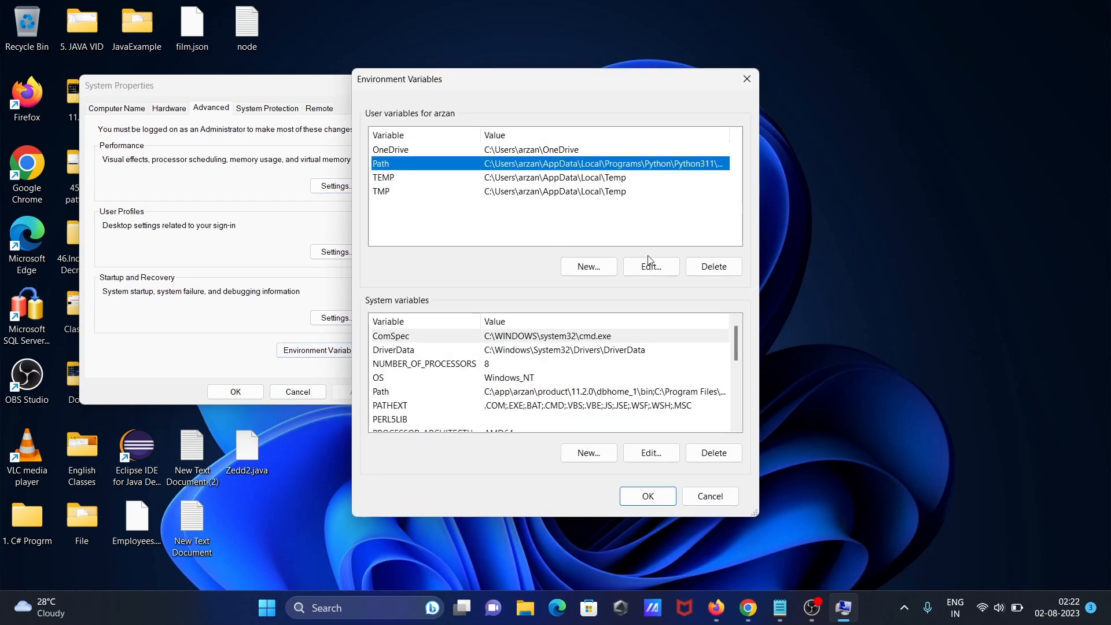
pyautogui.click(650, 266)
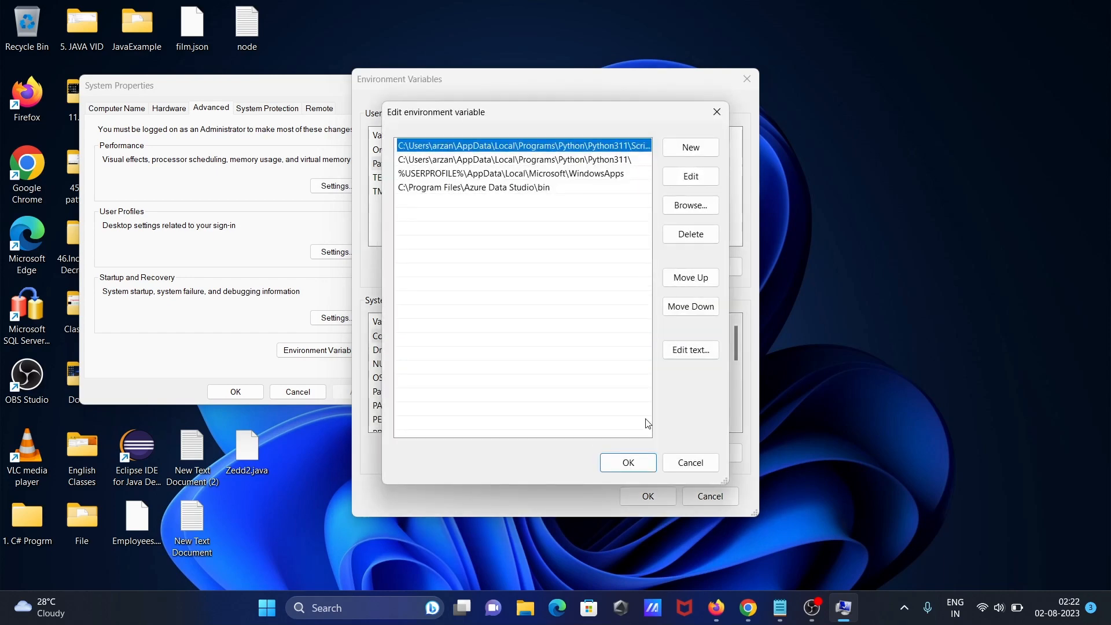
pyautogui.click(627, 462)
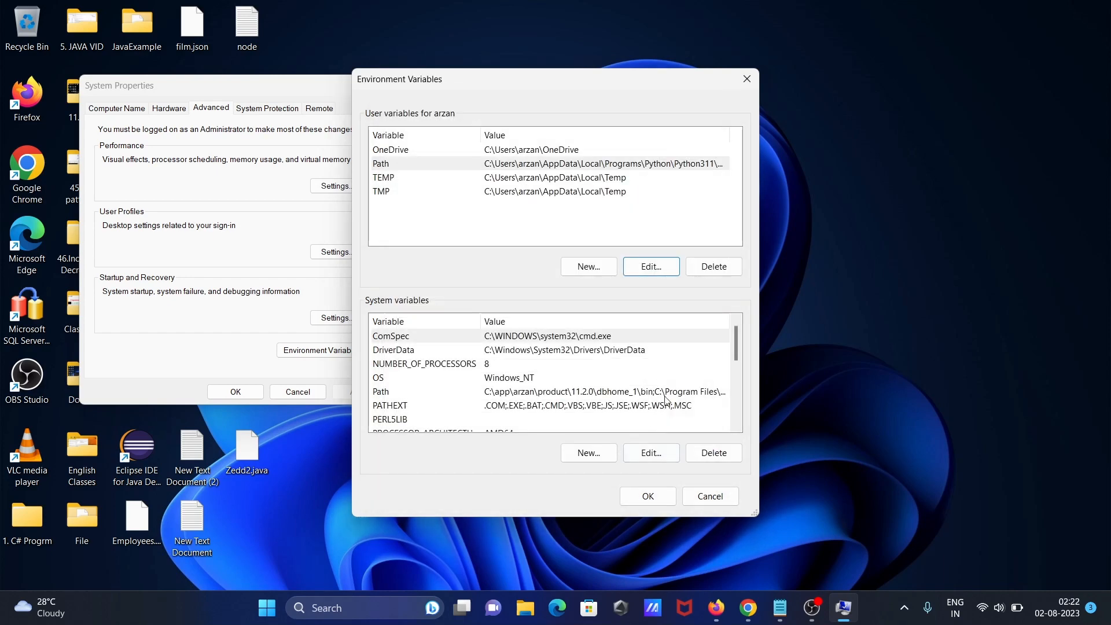
# - Delete the C:\Program Files\Git\cmd entry from the system Path variable and confirm
pyautogui.click(403, 391)
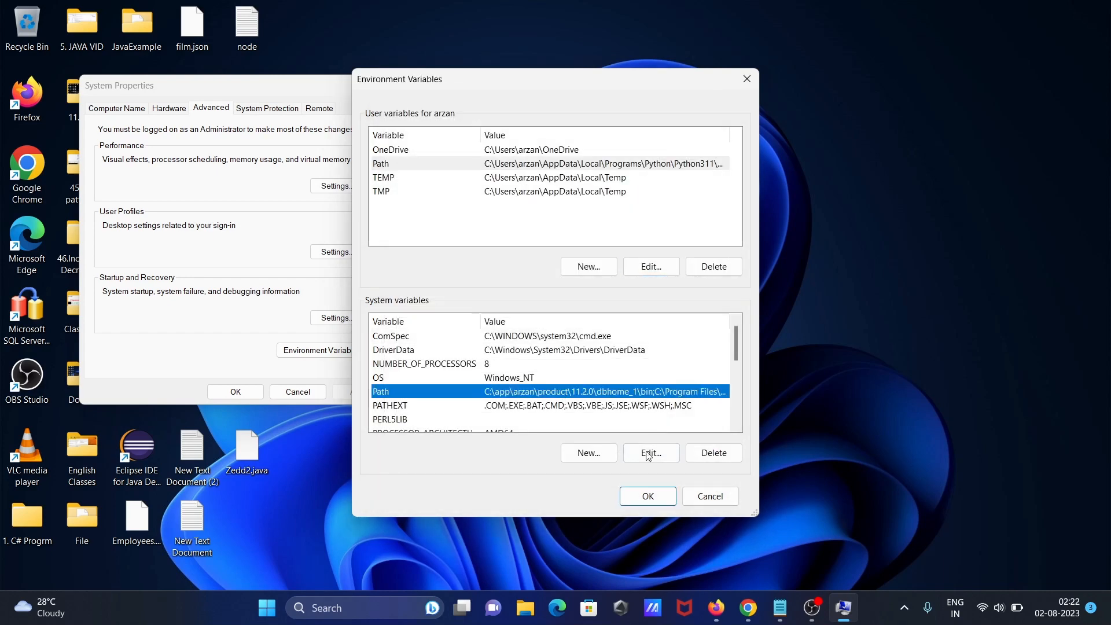
pyautogui.click(650, 453)
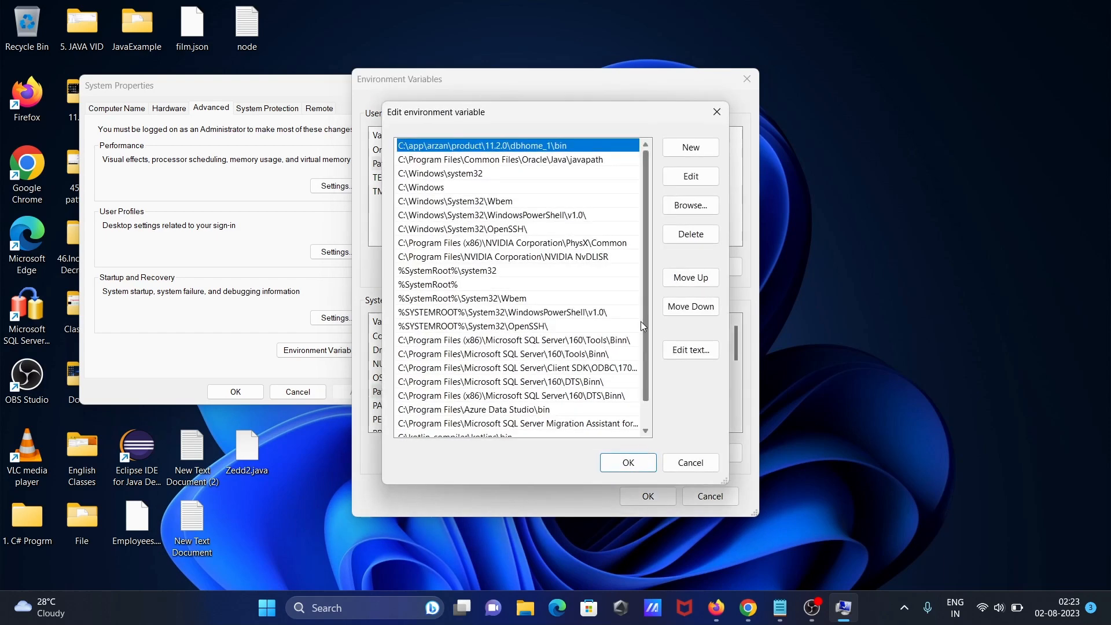
pyautogui.scroll(-3)
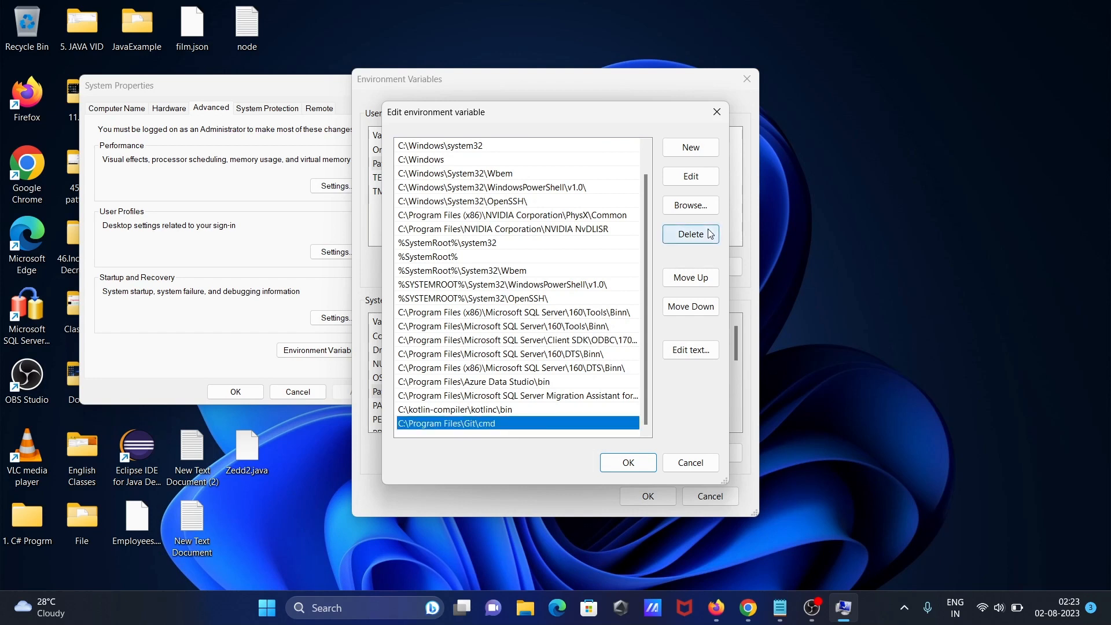
pyautogui.click(689, 233)
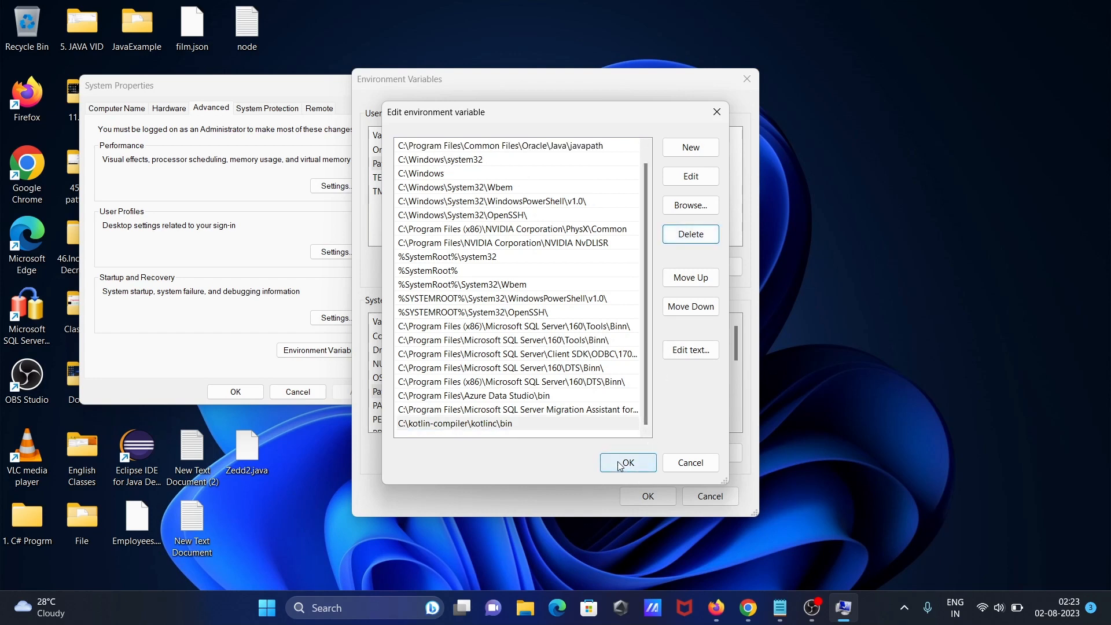
pyautogui.click(627, 462)
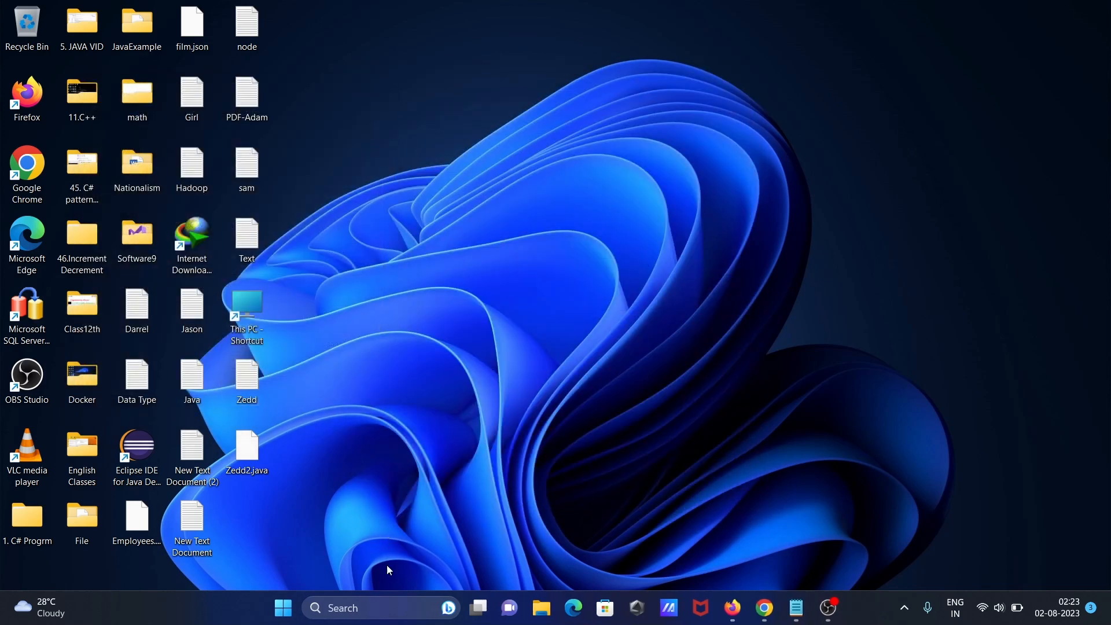
# - Launch cmd to show git is no longer recognized, then close the Command Prompt
pyautogui.write('cmd')
pyautogui.write('git')
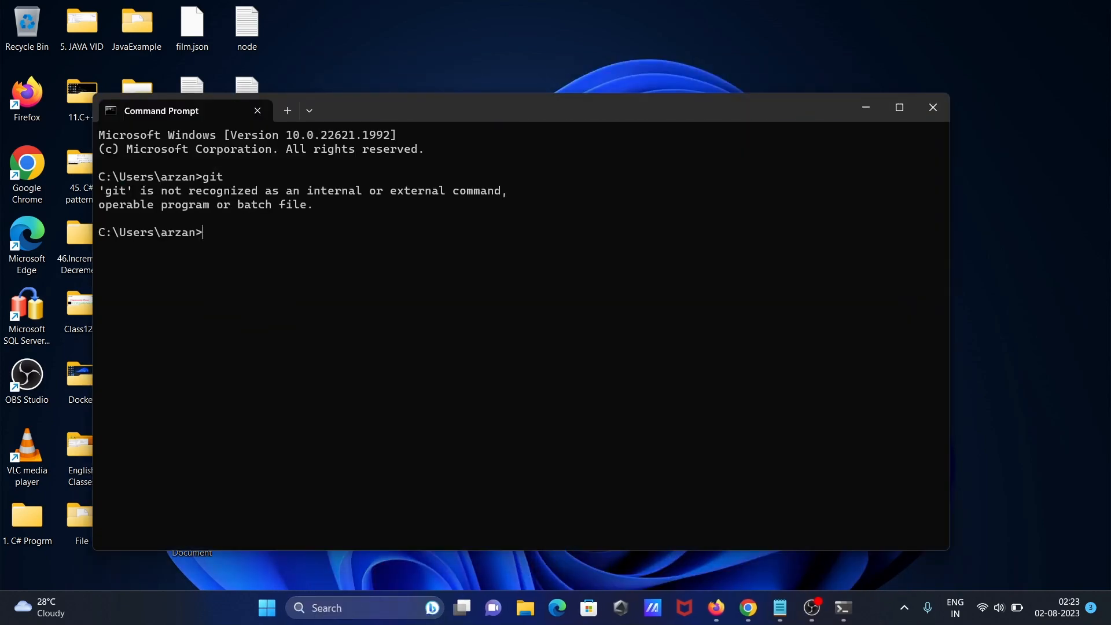
pyautogui.click(931, 106)
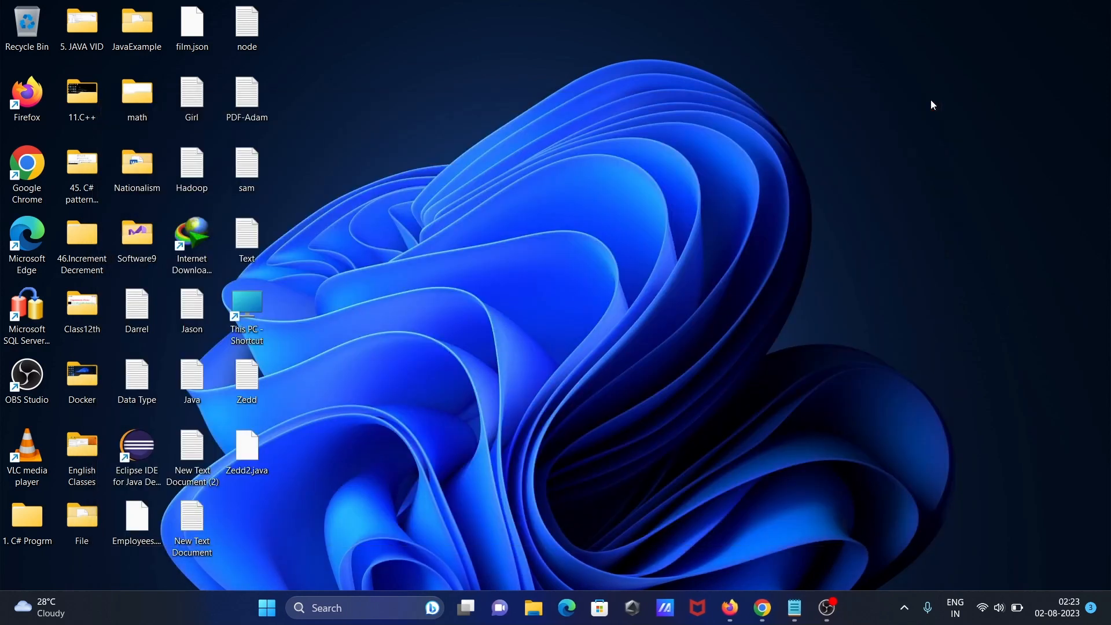
# - Browse This PC > OS (C:) > Program Files > Git and into its cmd folder
pyautogui.doubleClick(247, 303)
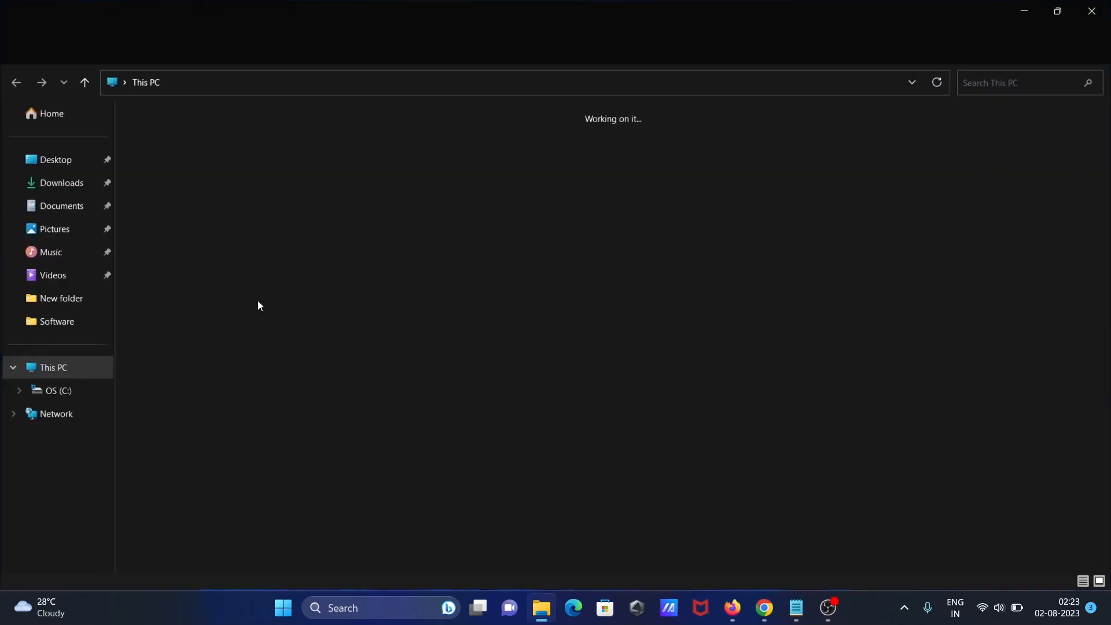
pyautogui.click(58, 392)
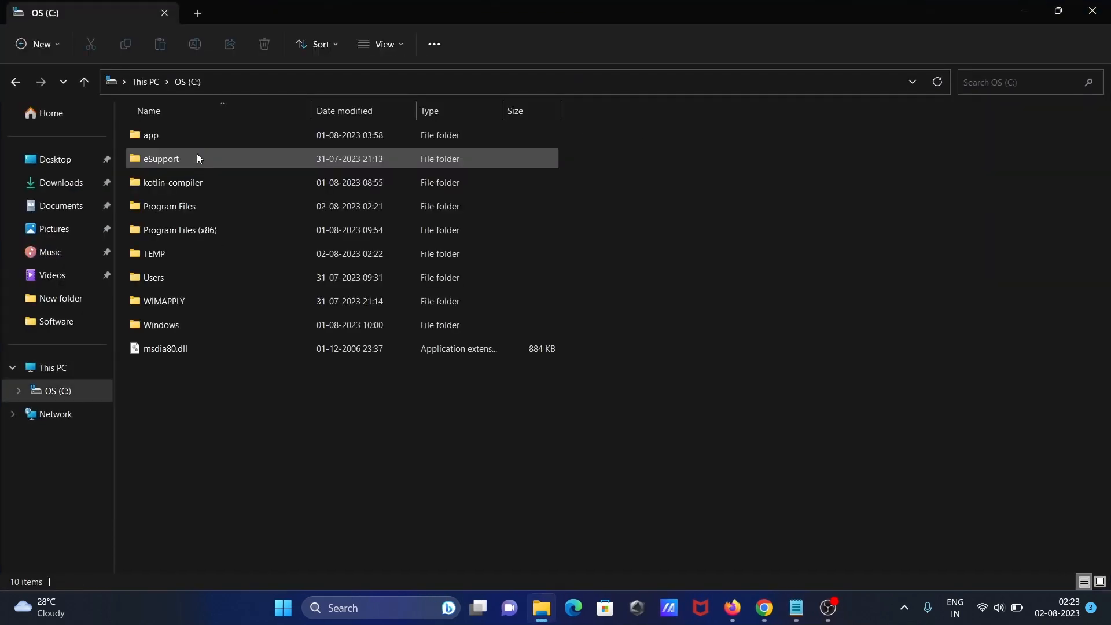
pyautogui.click(169, 205)
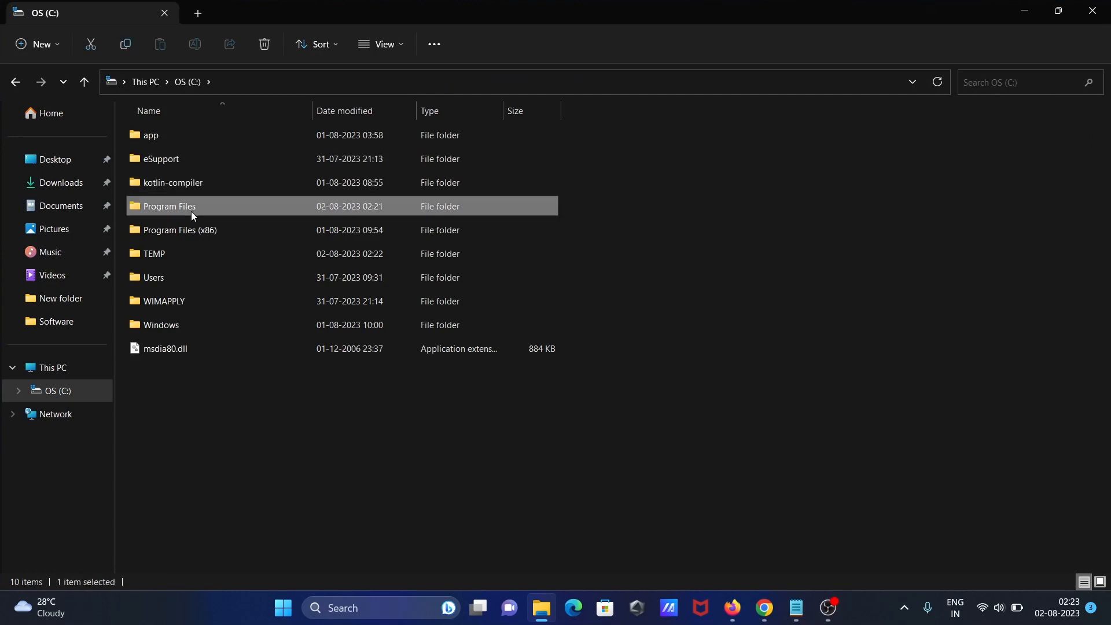
pyautogui.doubleClick(170, 206)
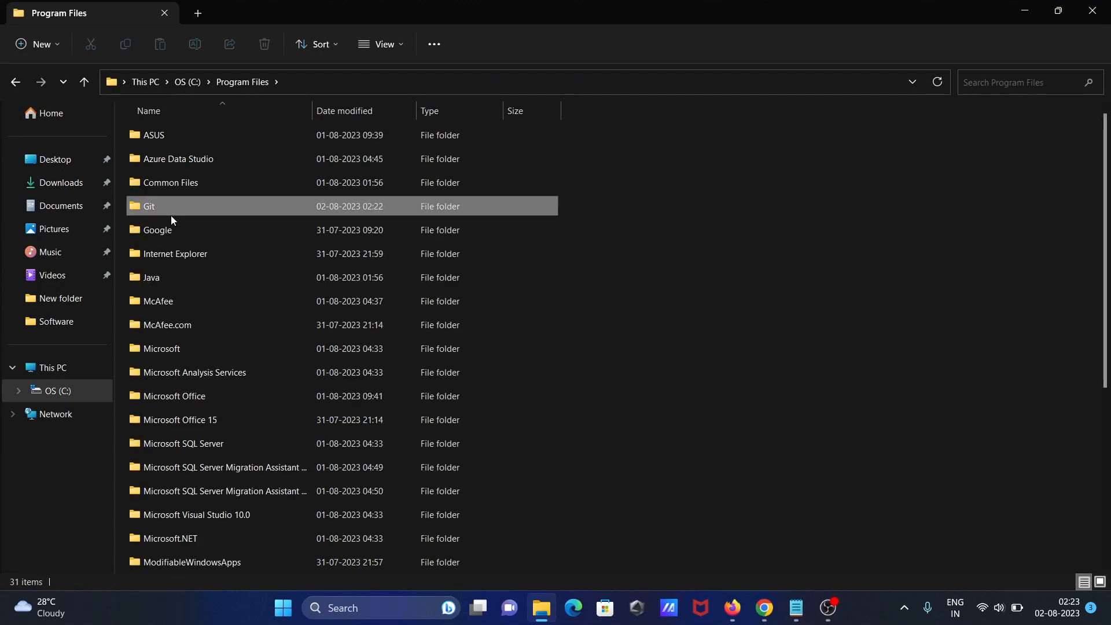
pyautogui.doubleClick(149, 205)
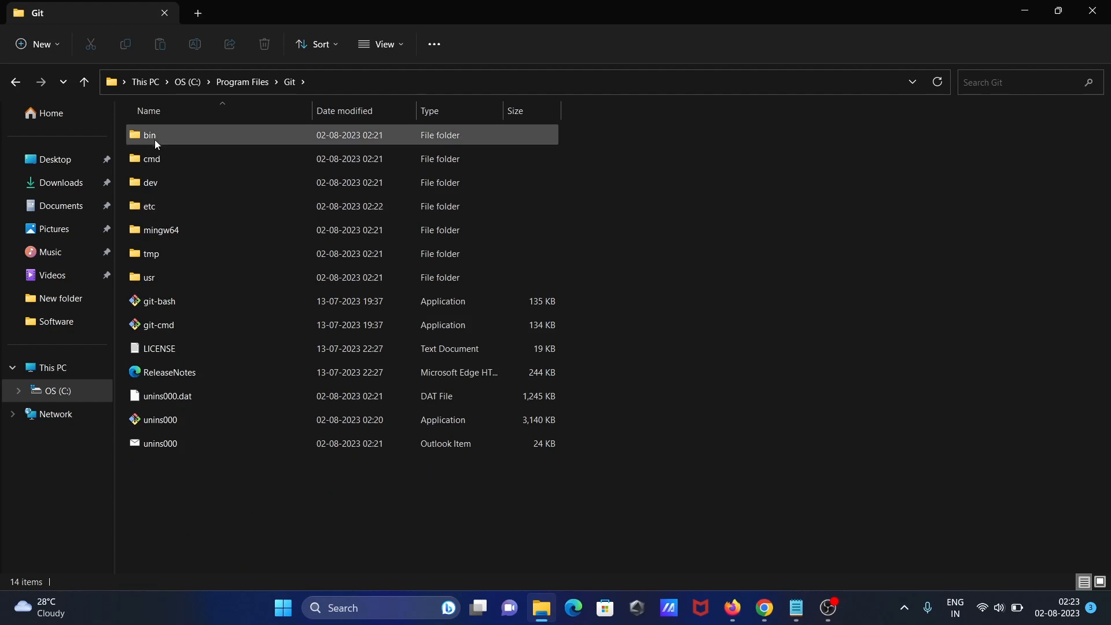
pyautogui.moveTo(155, 141)
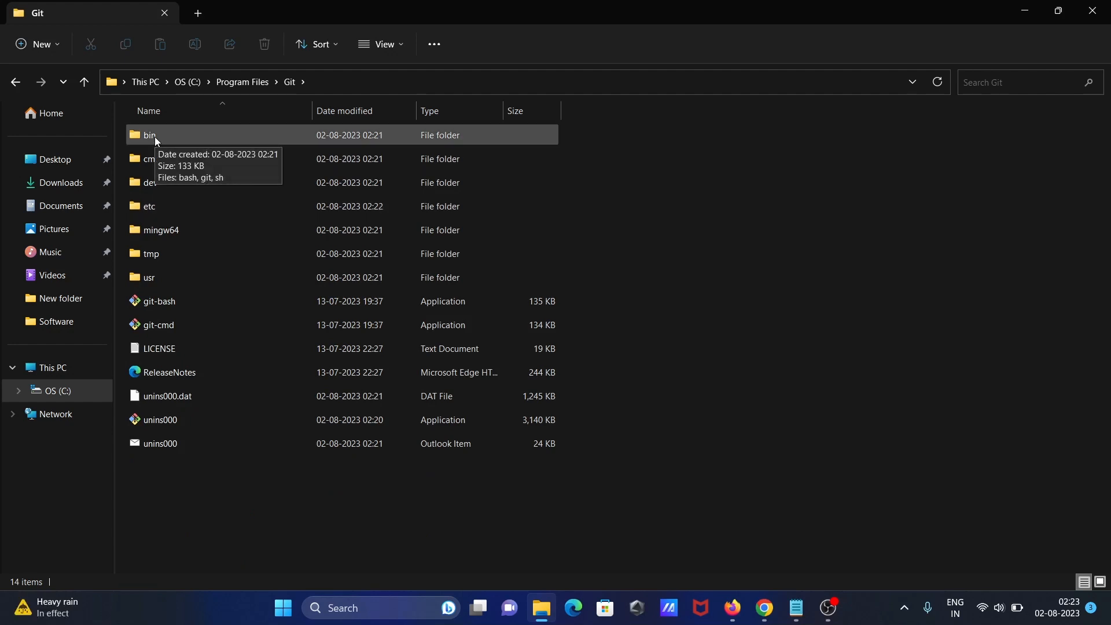
pyautogui.click(151, 158)
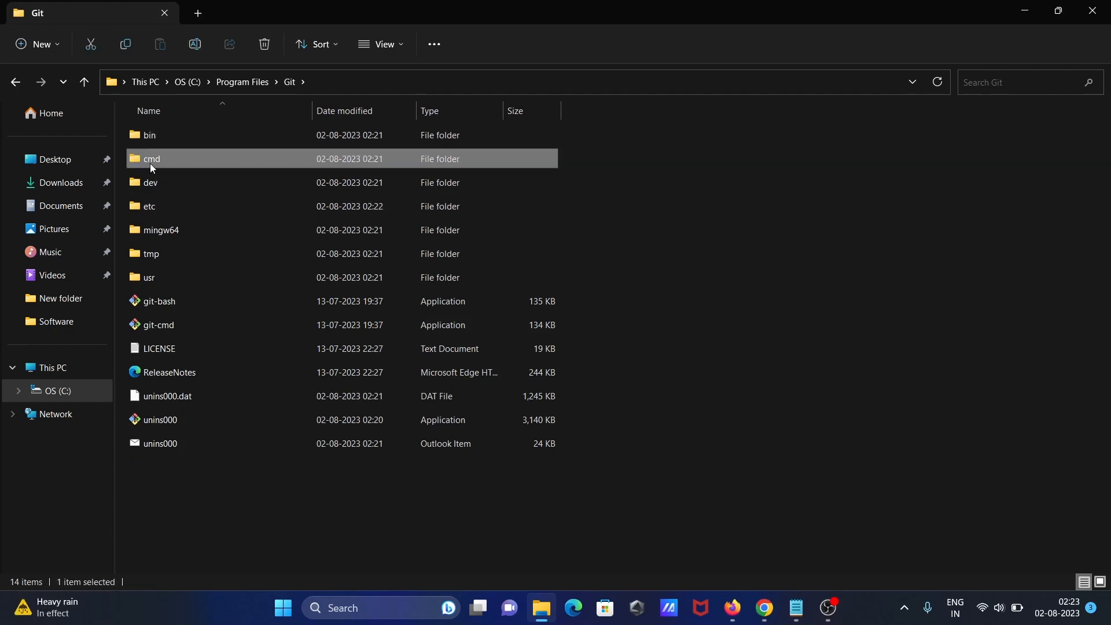
pyautogui.doubleClick(152, 158)
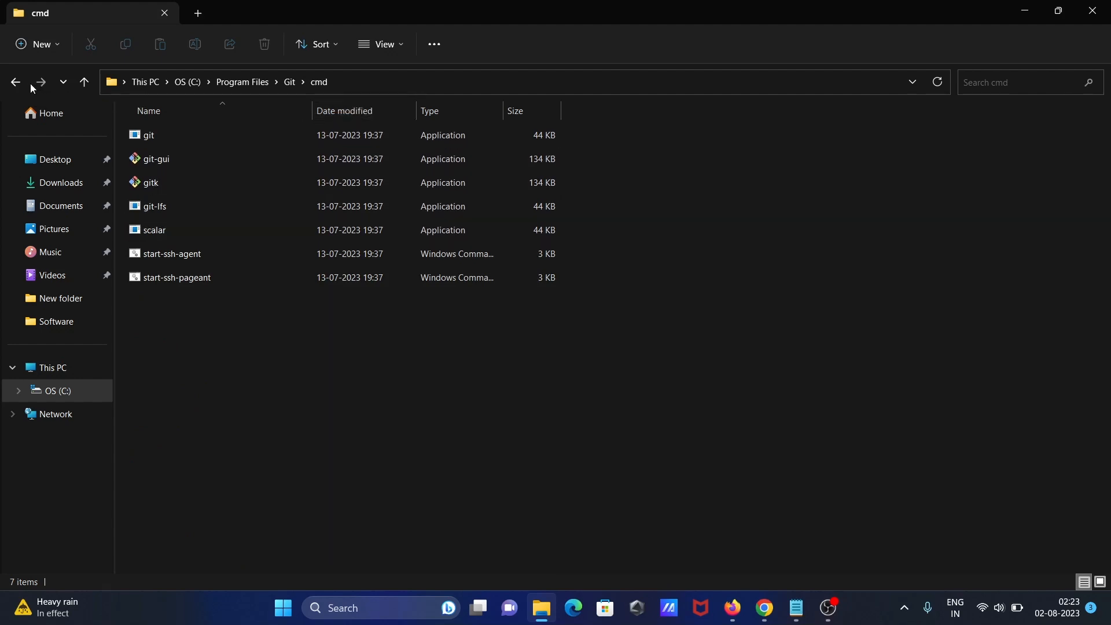
# - Reopen the cmd folder, copy its full path C:\Program Files\Git\cmd, and search 'ed' for the environment variables settings
pyautogui.click(16, 81)
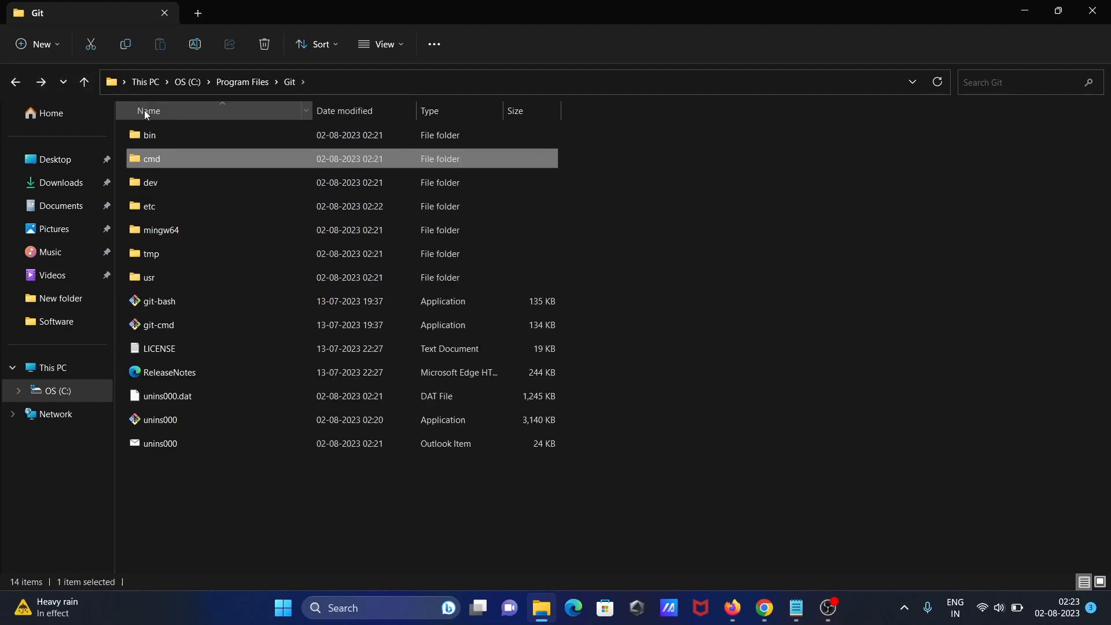
pyautogui.doubleClick(151, 134)
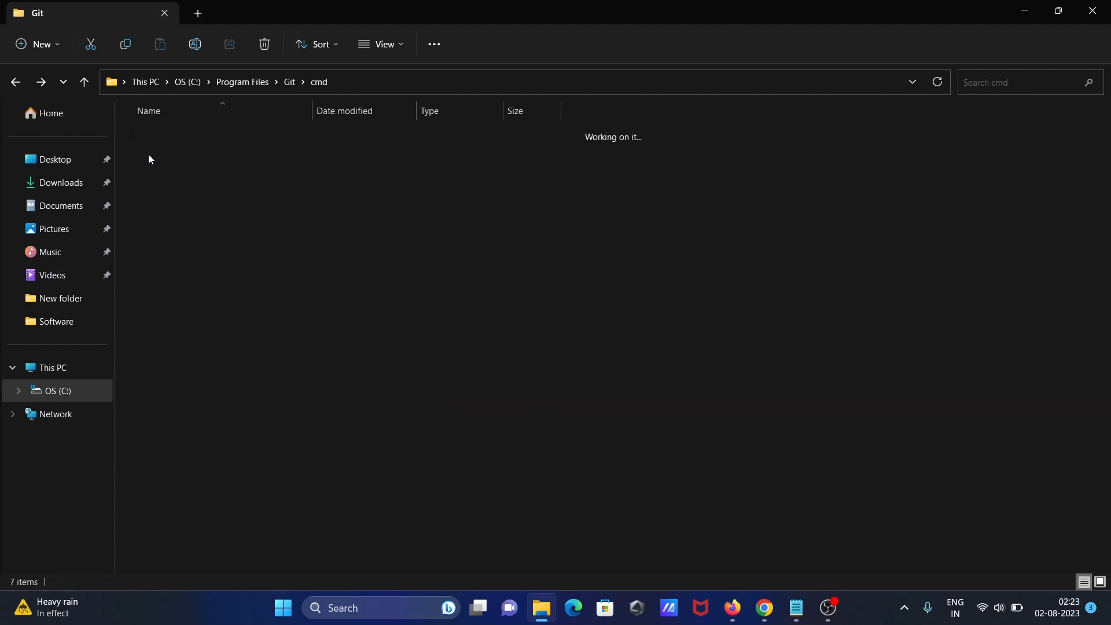
pyautogui.click(382, 78)
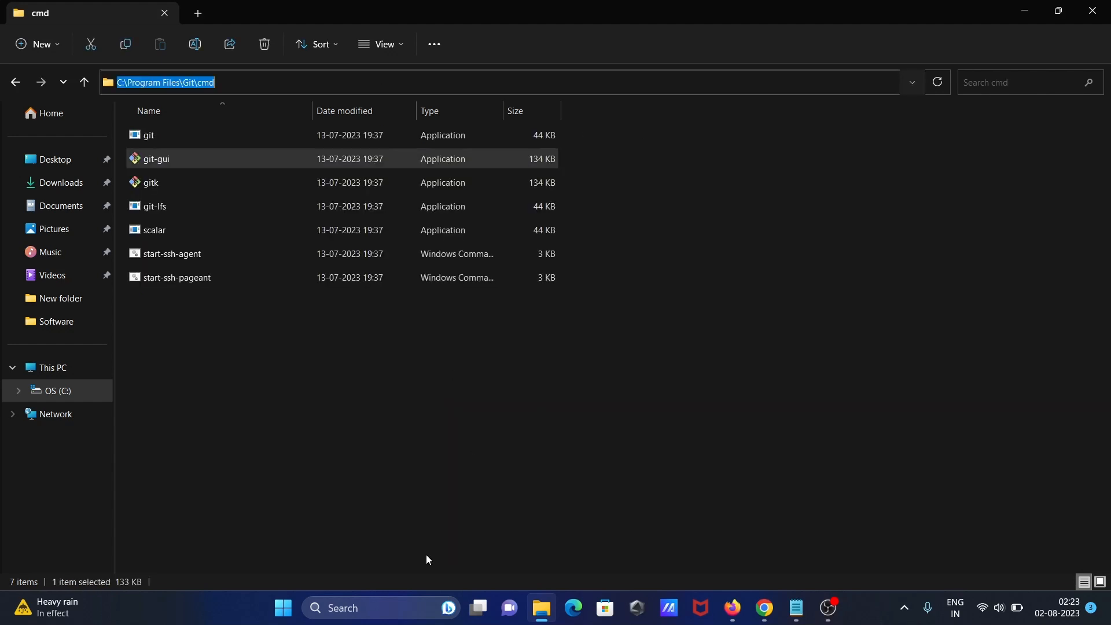
pyautogui.write('edit')
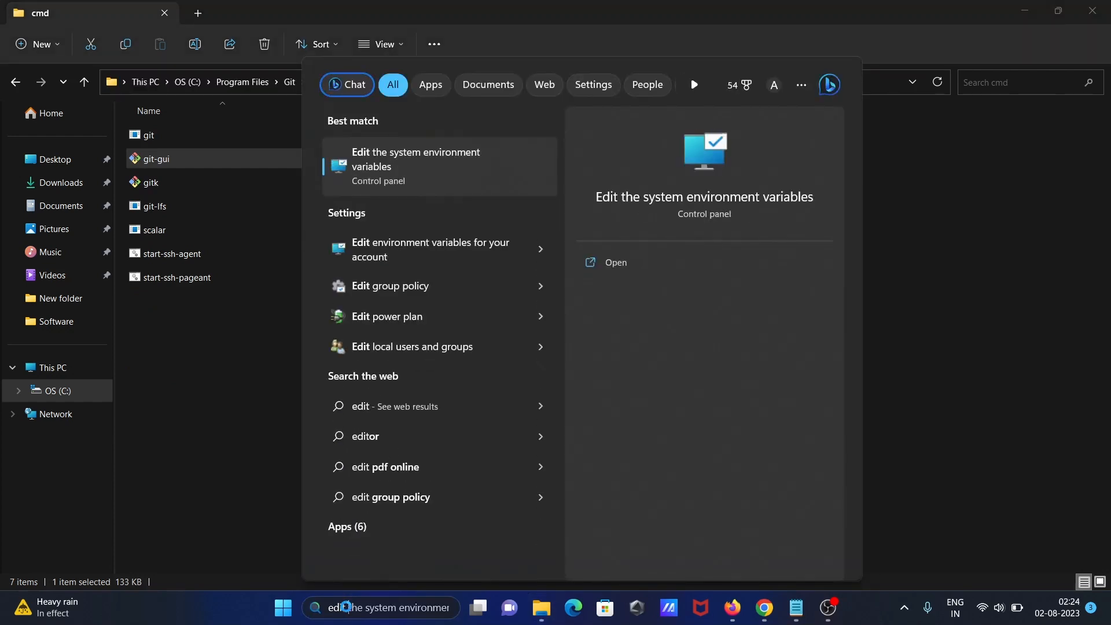
# - Add C:\Program Files\Git\cmd as a new entry in the system Path variable
pyautogui.click(417, 167)
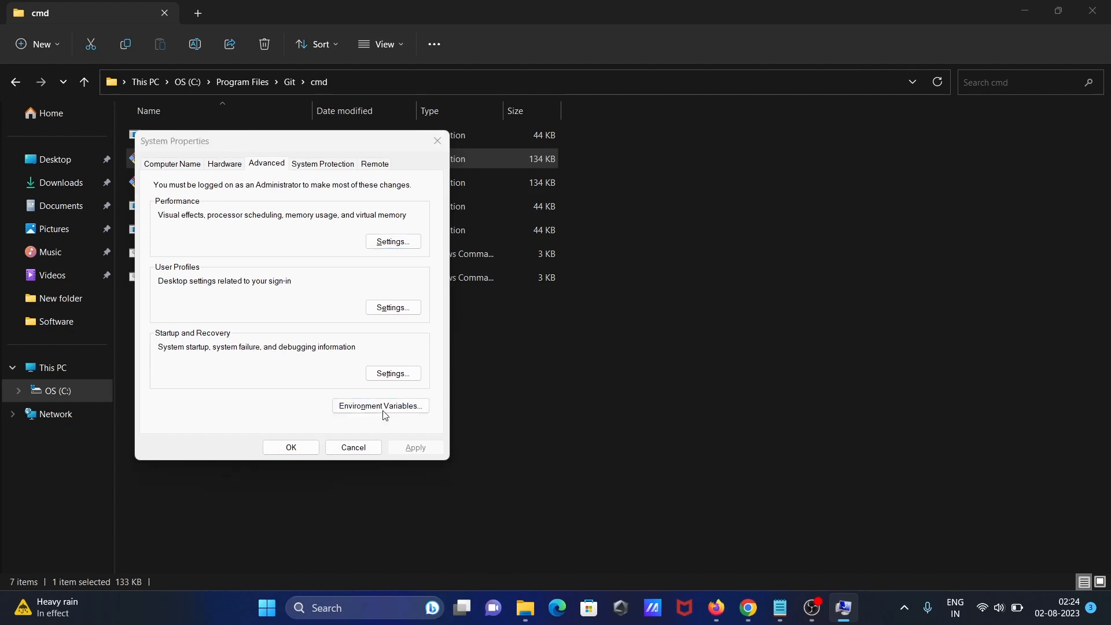
pyautogui.click(379, 407)
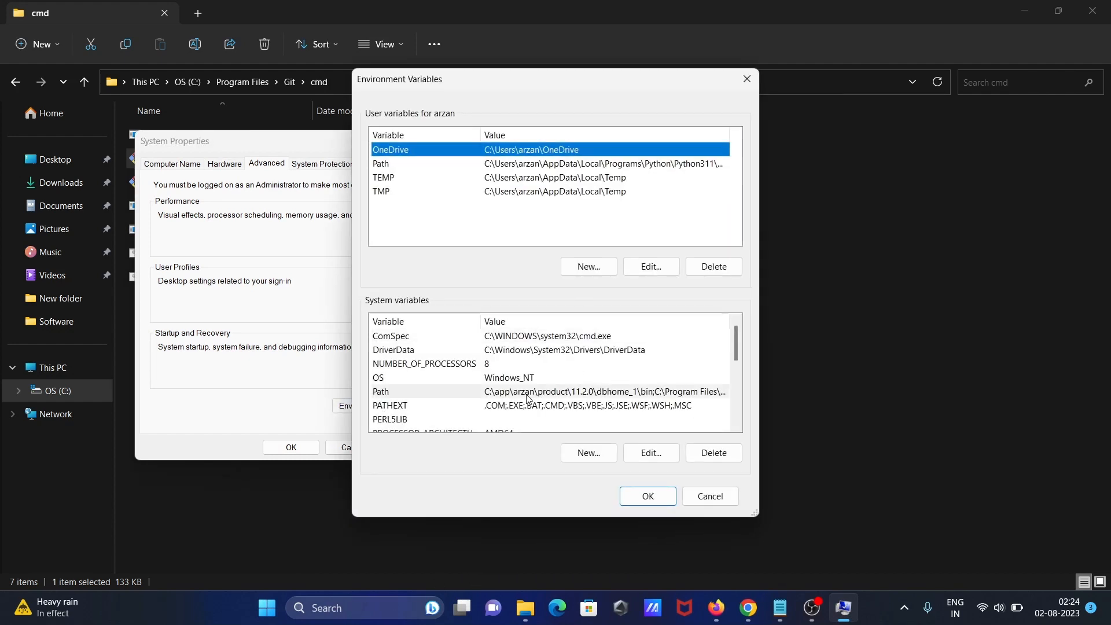
pyautogui.click(651, 453)
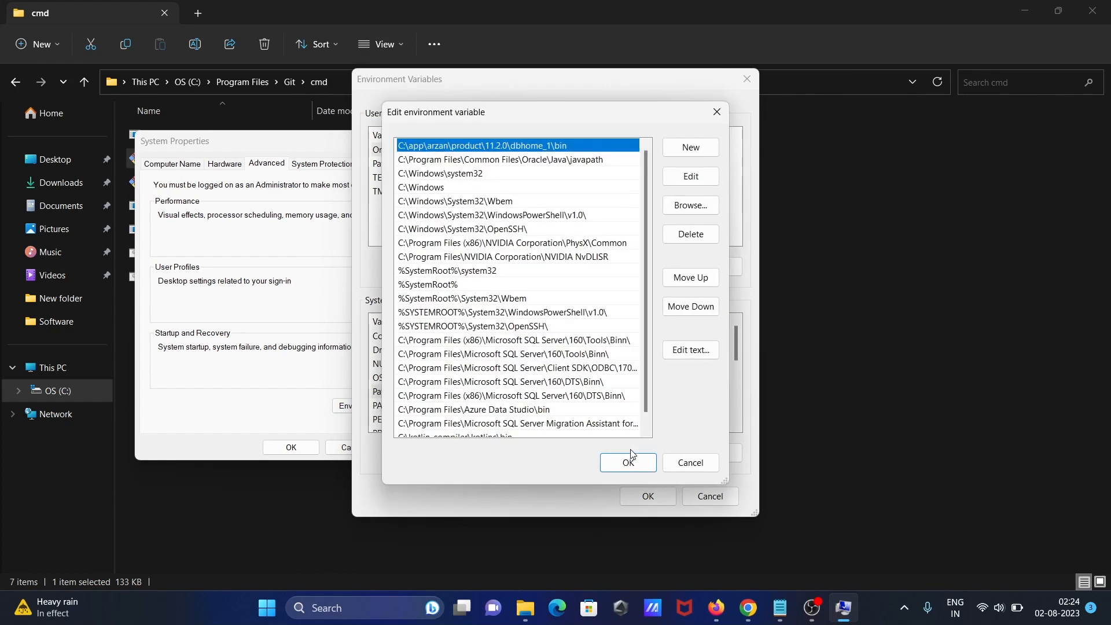
pyautogui.click(689, 147)
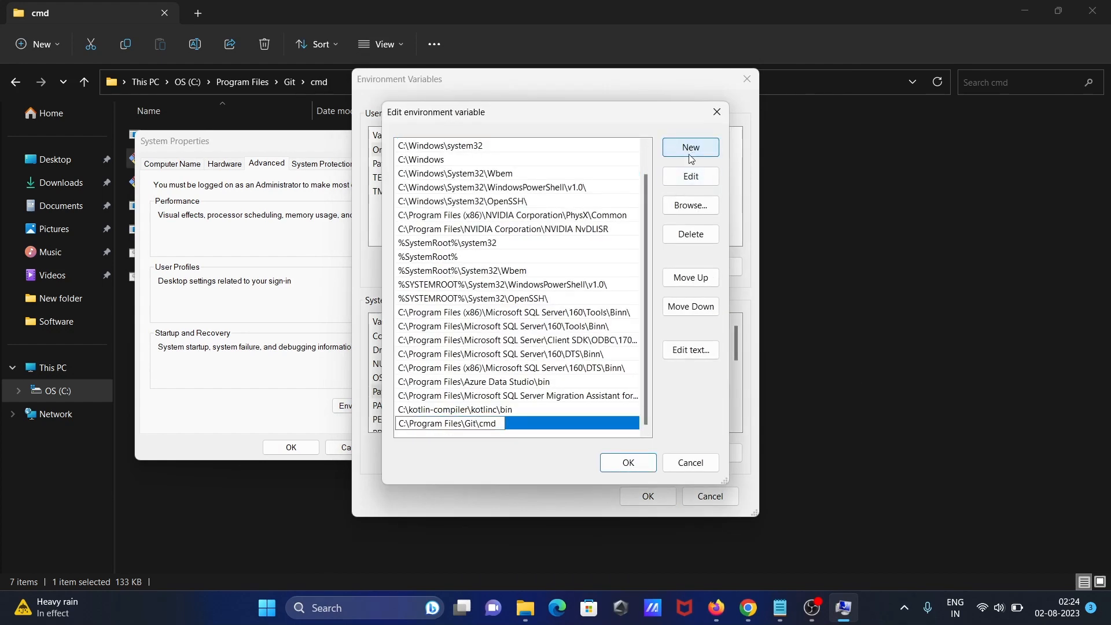
# - Confirm the Path edit and close the Environment Variables and System Properties dialogs
pyautogui.click(627, 463)
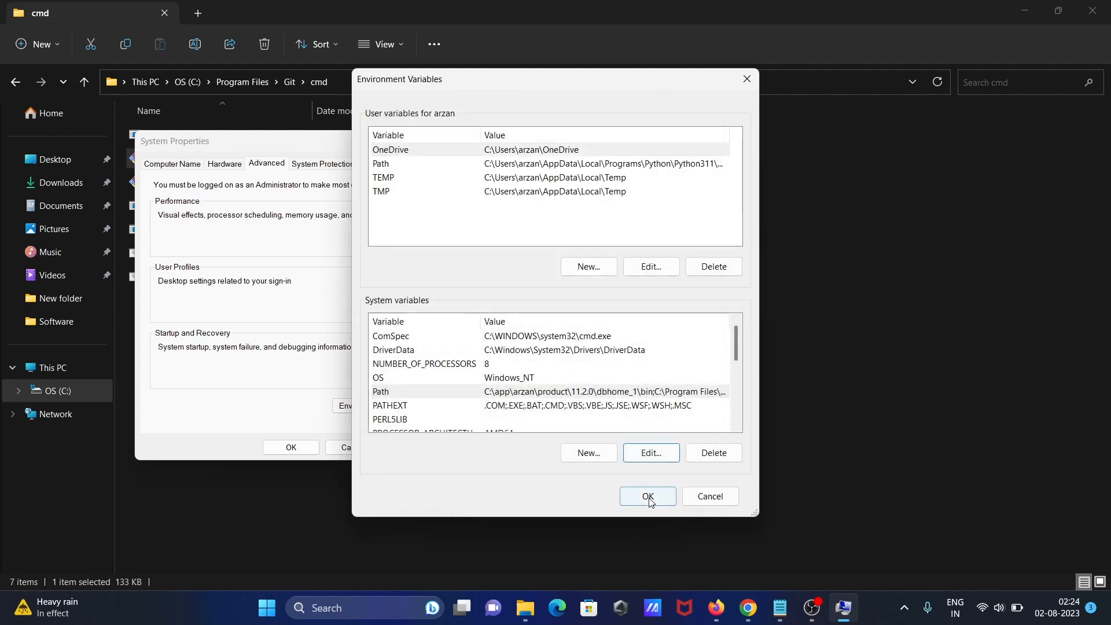
pyautogui.click(648, 495)
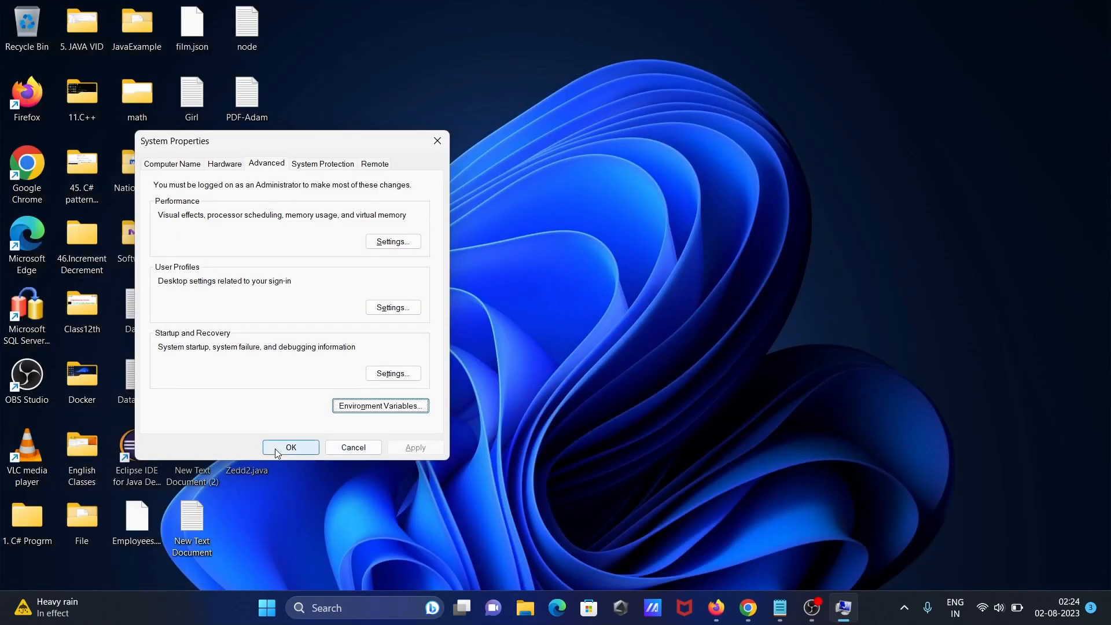
pyautogui.click(290, 447)
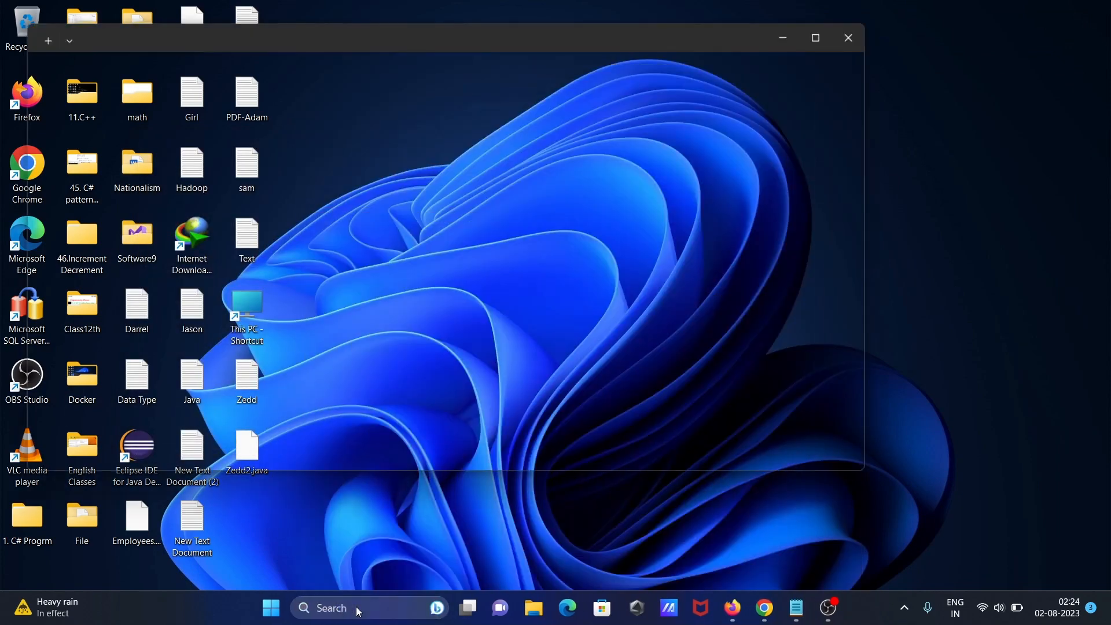
# - Run git and git --version to confirm 2.41.0.windows.3, then close Command Prompt
pyautogui.write('git')
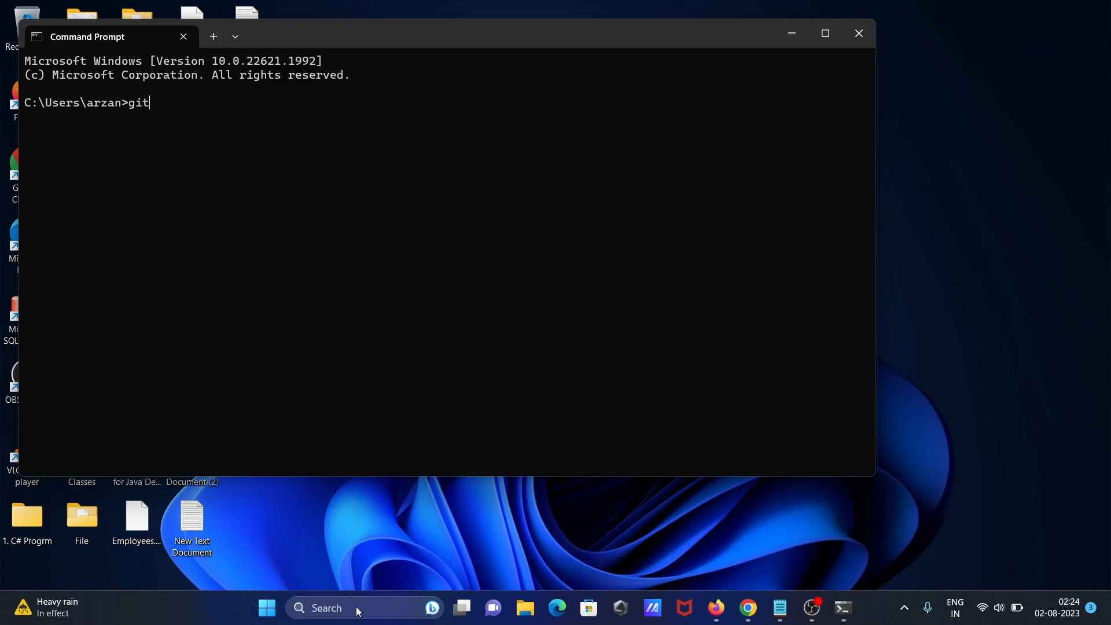
pyautogui.press('Enter')
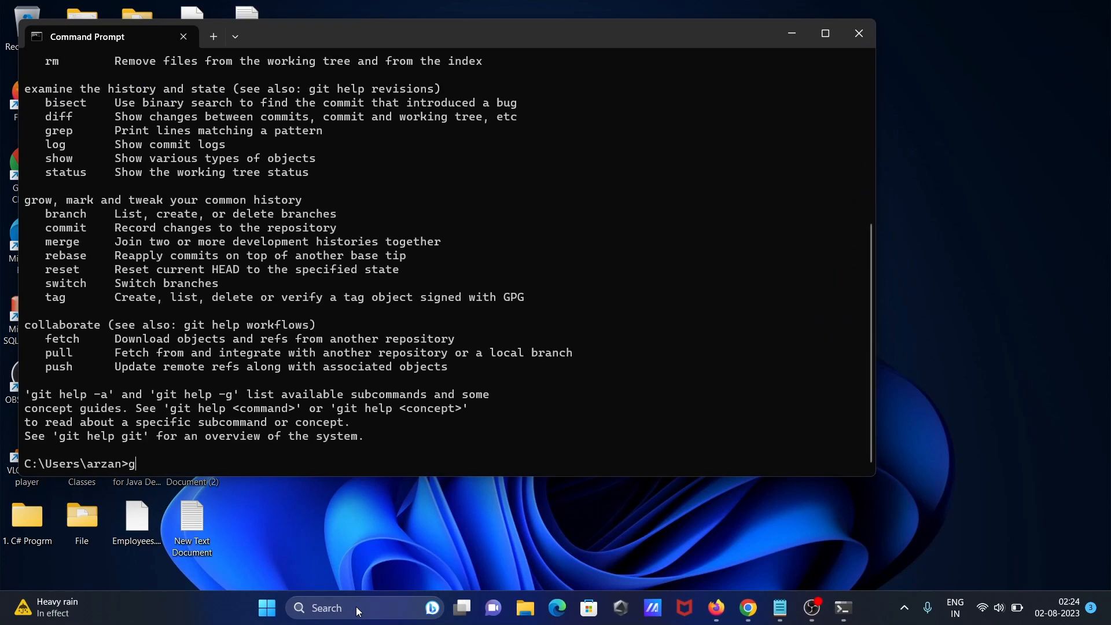
pyautogui.write('it --v')
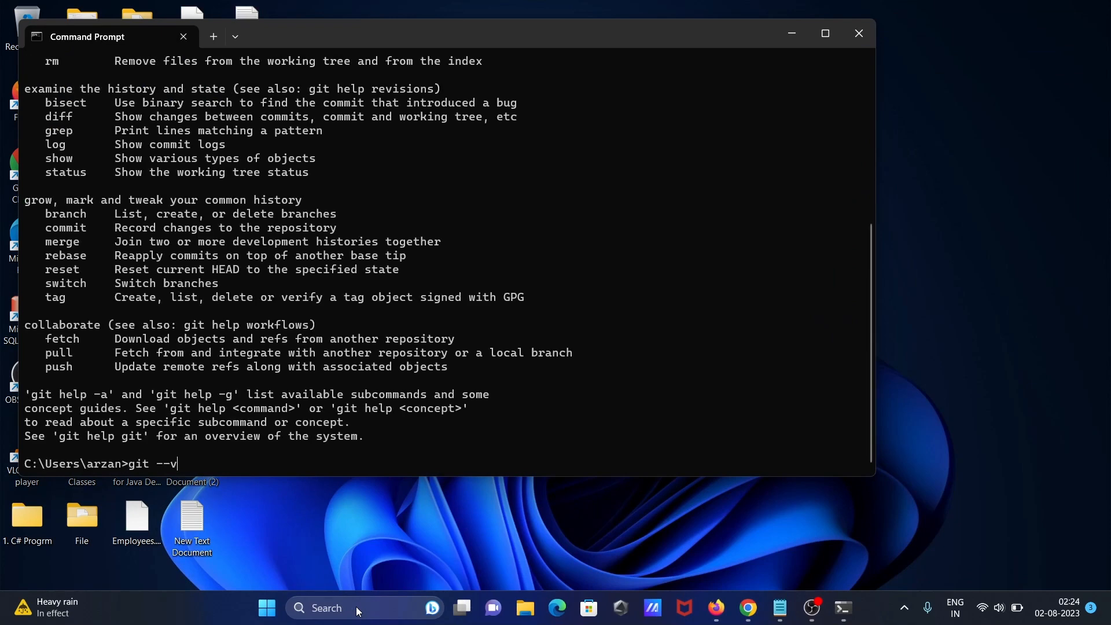
pyautogui.press('Enter')
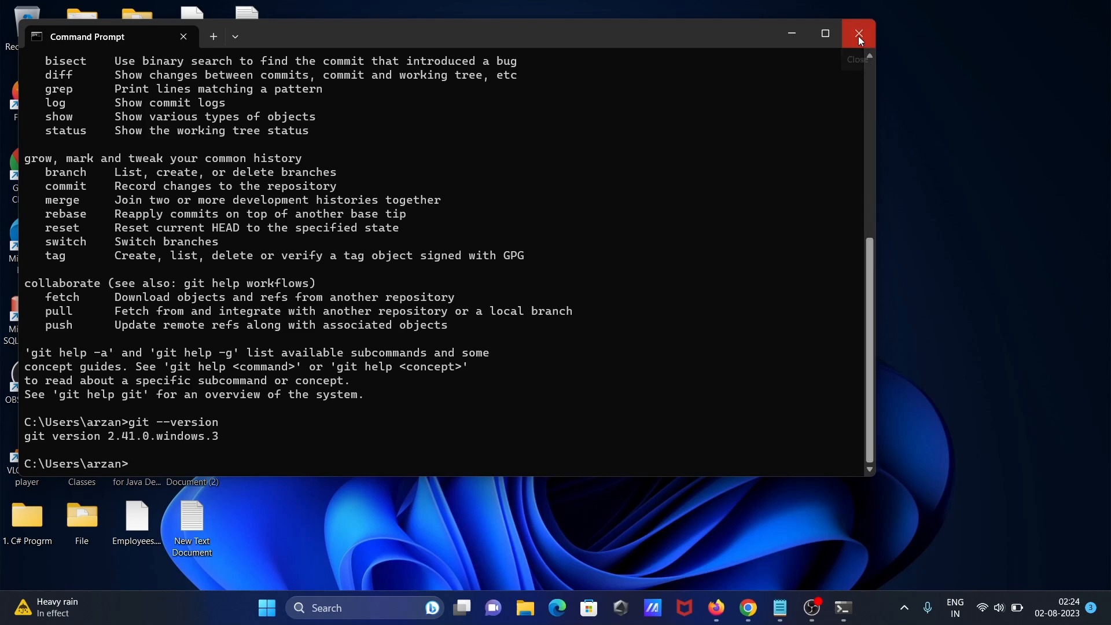
pyautogui.click(858, 32)
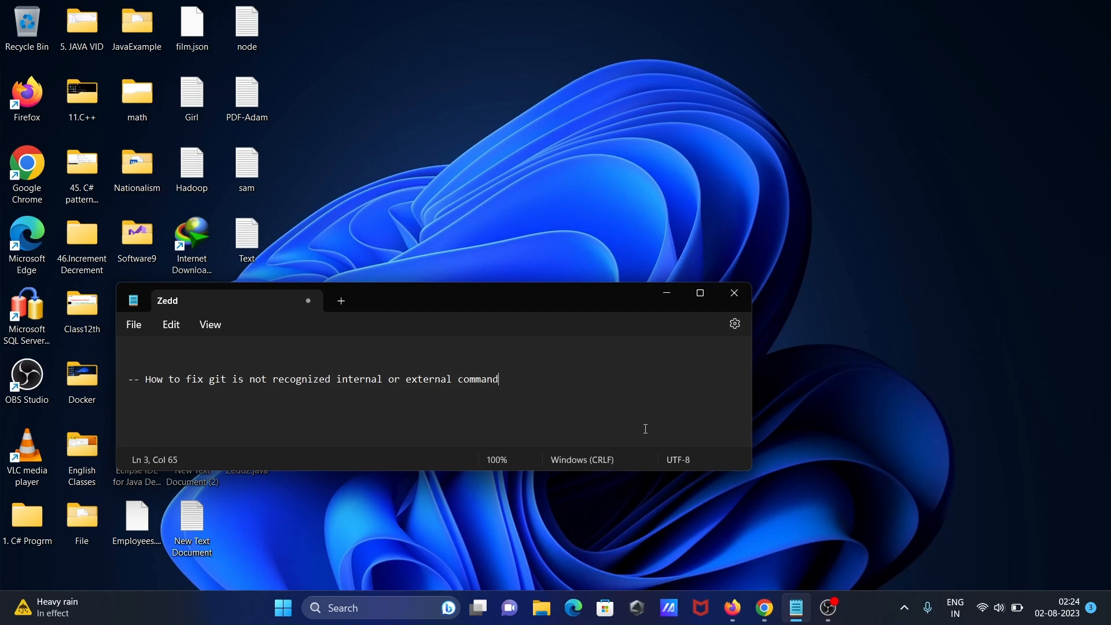
pyautogui.moveTo(817, 556)
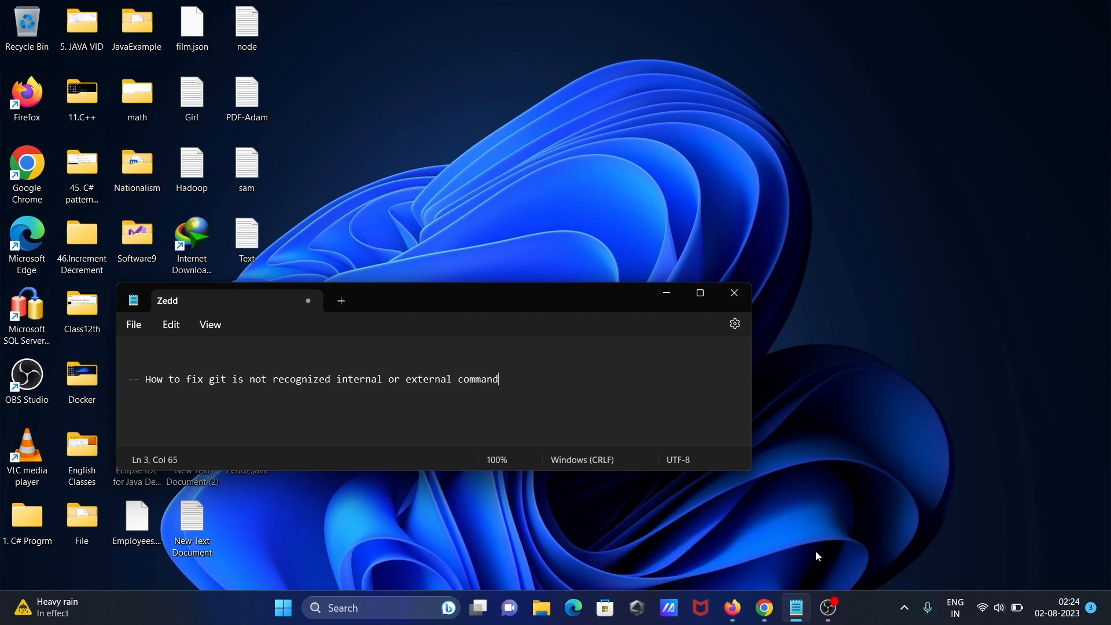